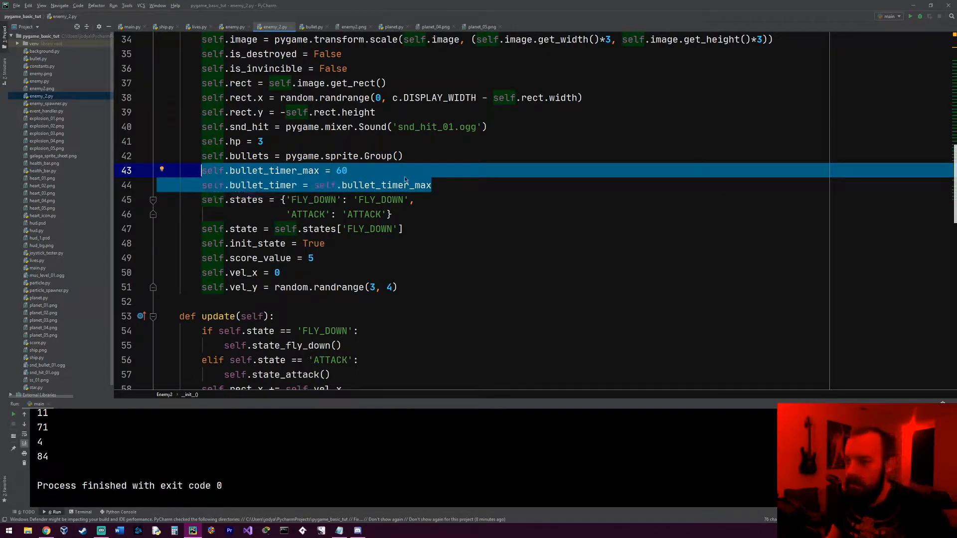
# Step: In state_attack, shoot when bullet_timer reaches 0 and reset it, otherwise decrement by 1
pyautogui.scroll(-3)
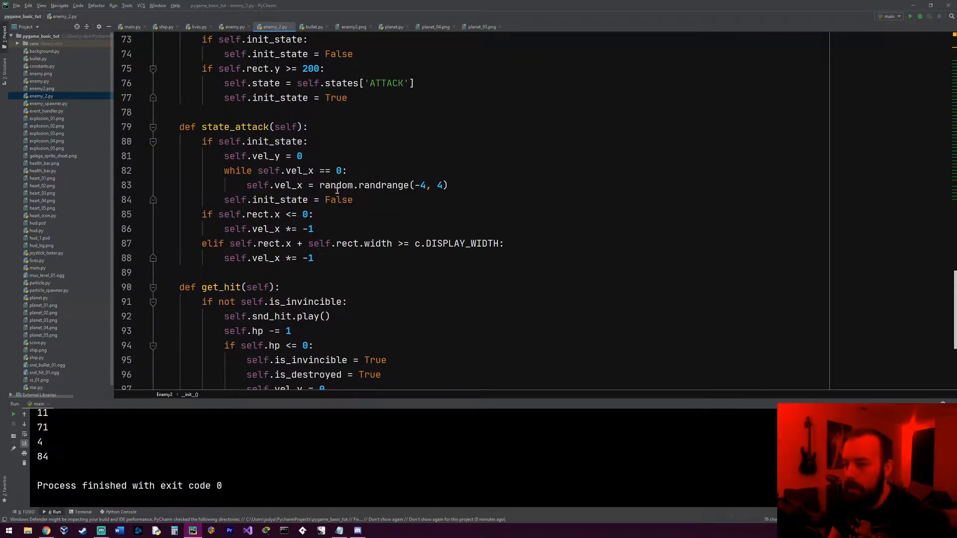
pyautogui.press('enter')
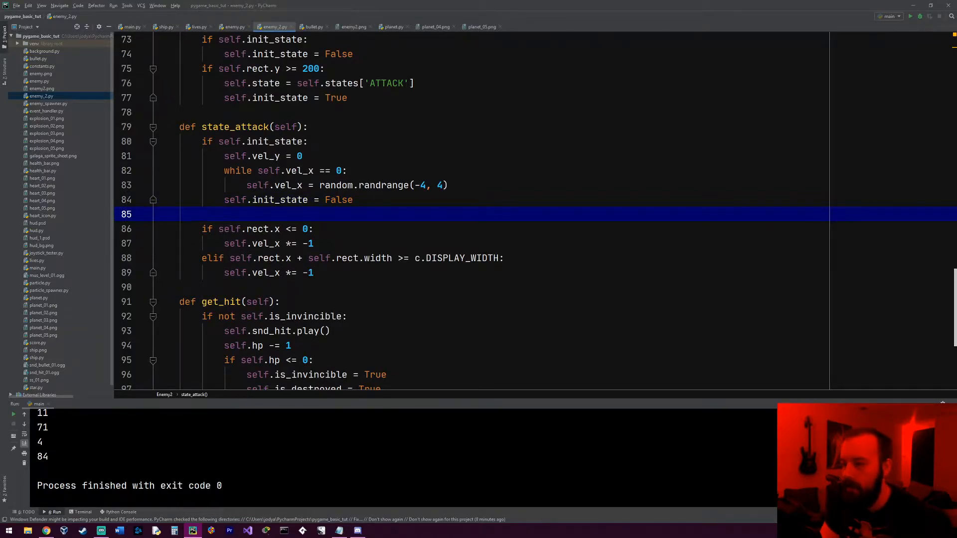
pyautogui.write('if self.bullet_timer == 0:')
pyautogui.write('self.shoot')
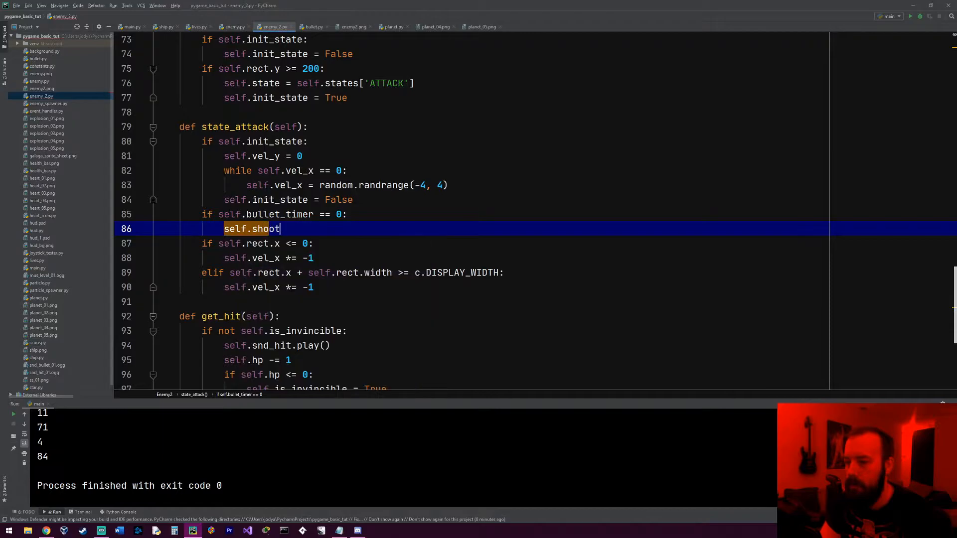
pyautogui.write('()')
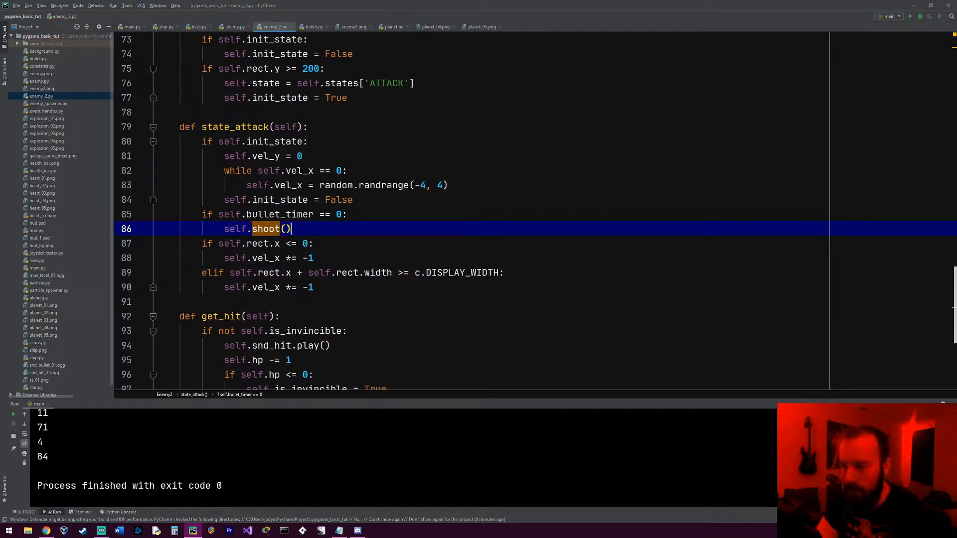
pyautogui.write('self.')
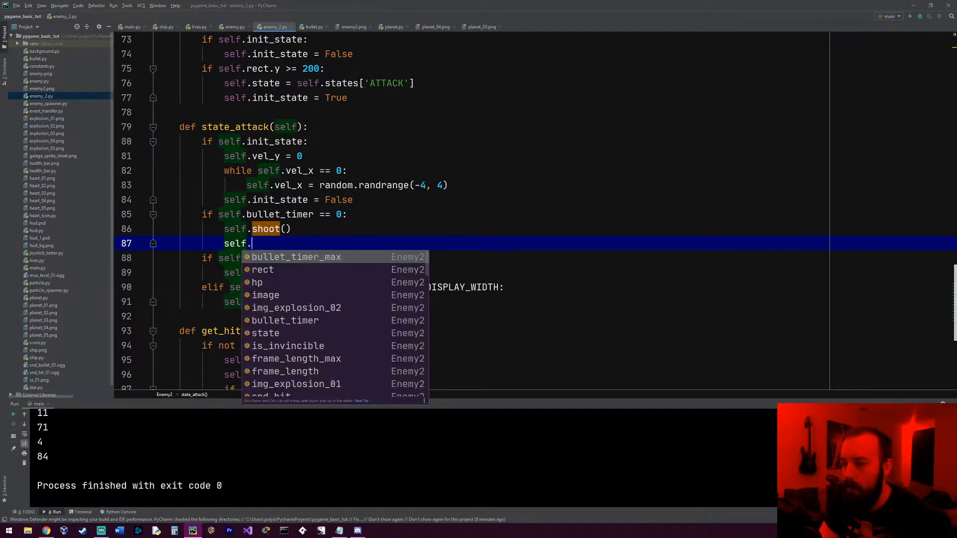
pyautogui.write('bullet_timer')
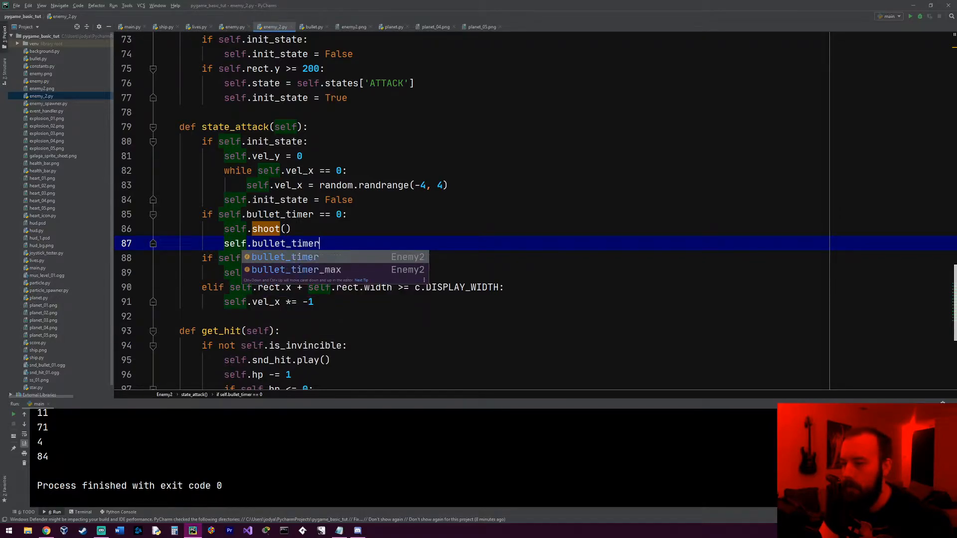
pyautogui.write('= self.bullet_timer_max')
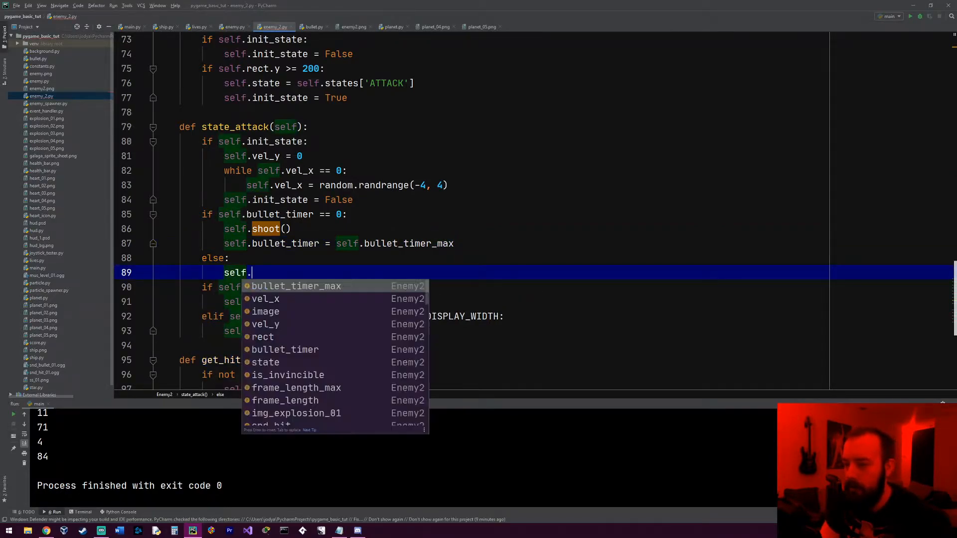
pyautogui.write('bullet')
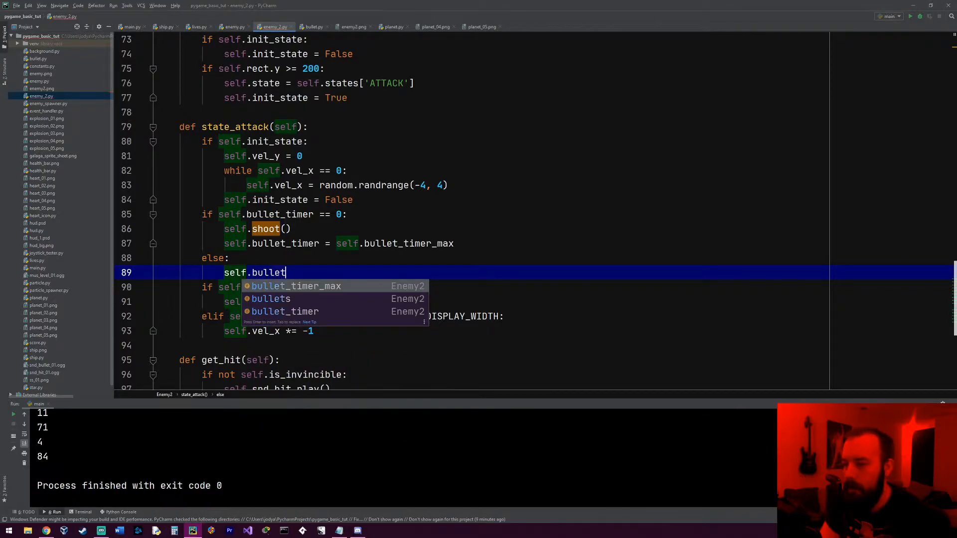
pyautogui.write('_timer -= 1')
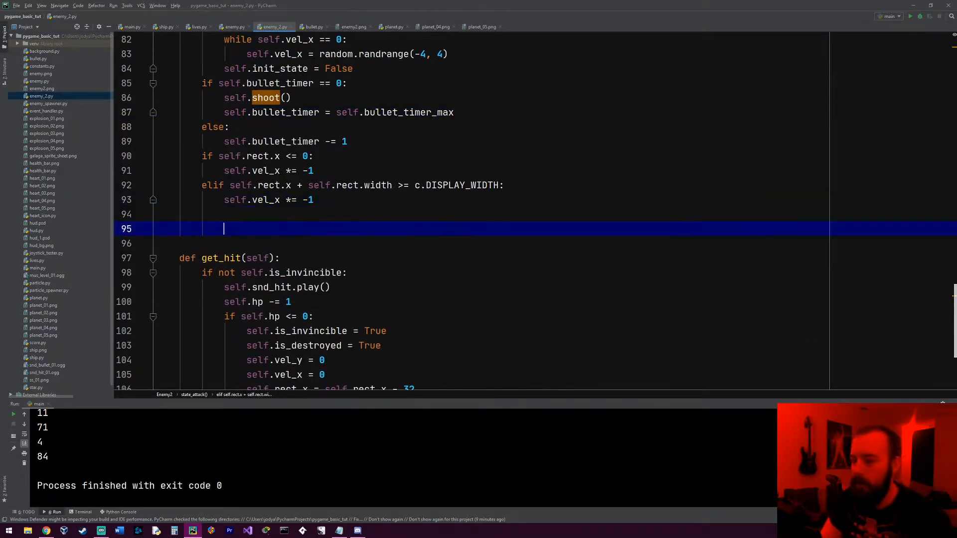
# Step: Start Enemy2's shoot method with new_bullet = Bullet() and import the Bullet class
pyautogui.write('def shoot(self):')
pyautogui.write('new')
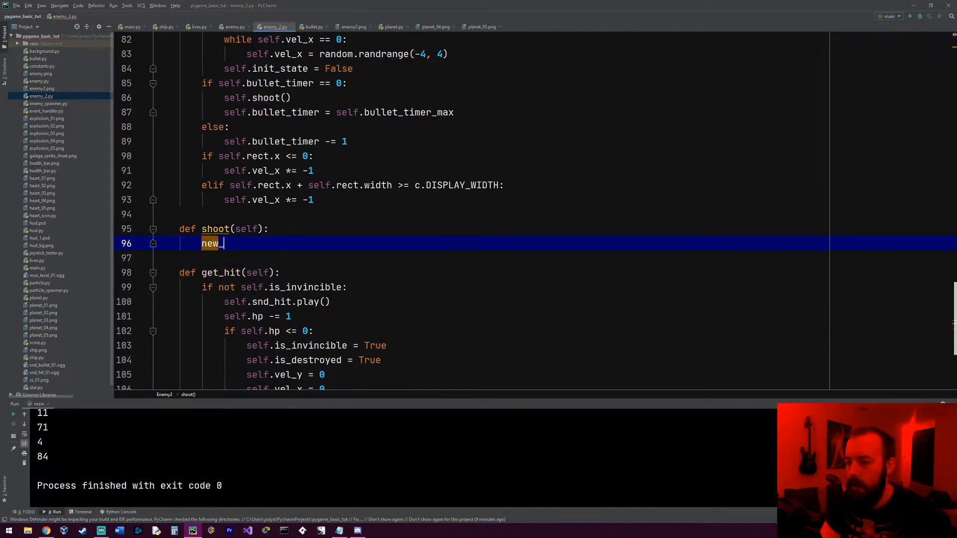
pyautogui.write('_bullet = B')
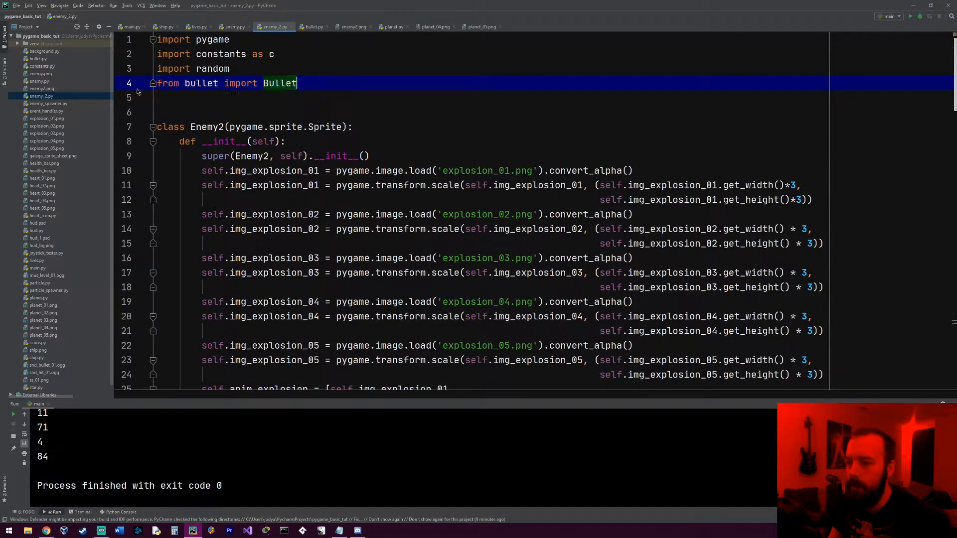
pyautogui.scroll(-3)
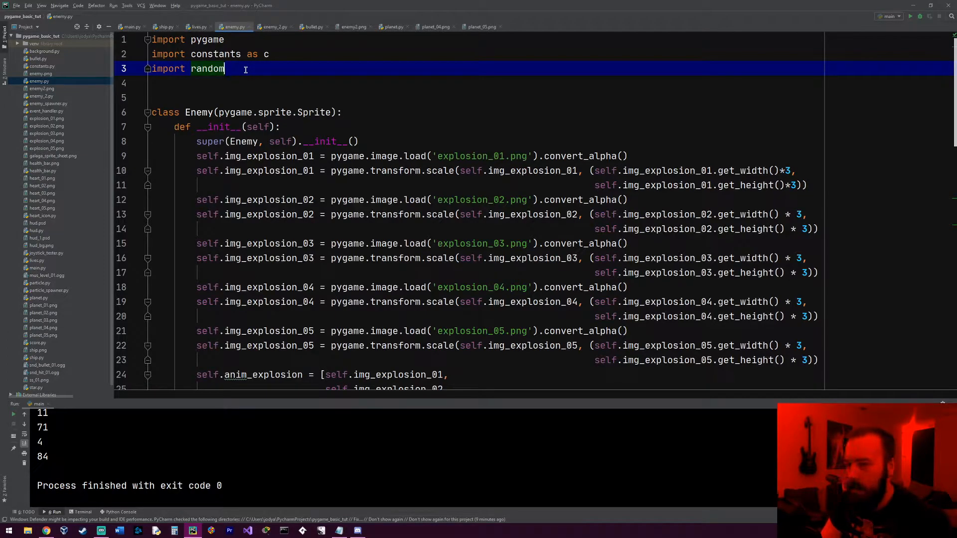
# Step: Add imports and self.bullets = pygame.sprite.Group() to the Enemy constructor
pyautogui.press('enter')
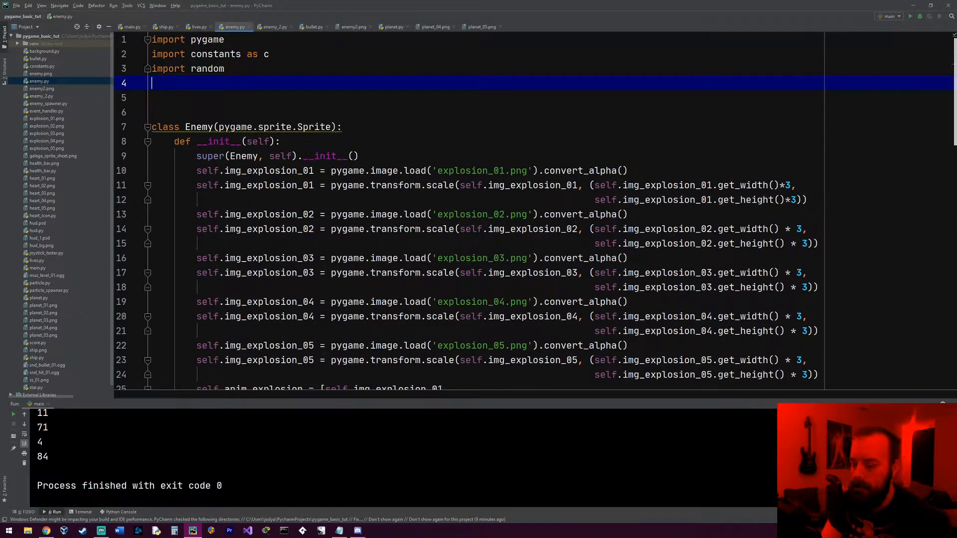
pyautogui.write('imp')
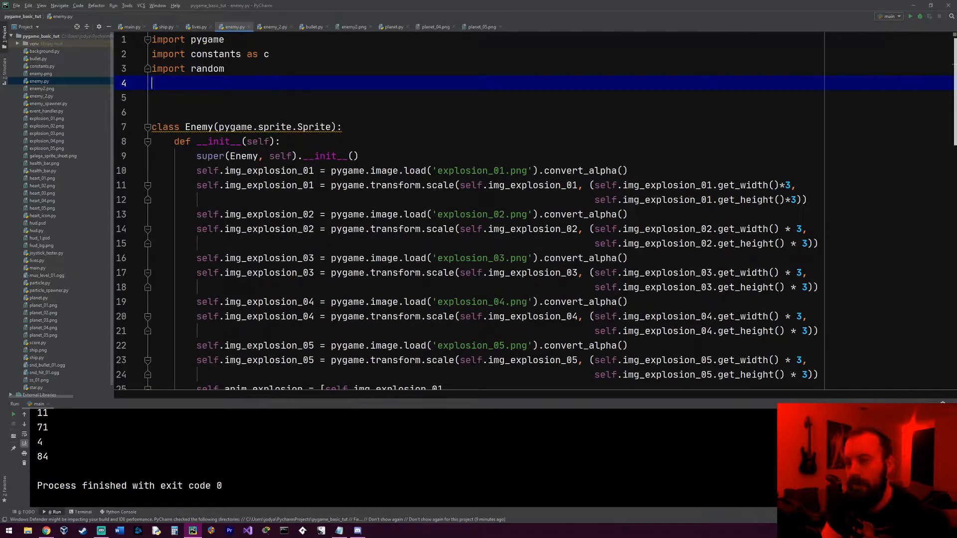
pyautogui.write('im')
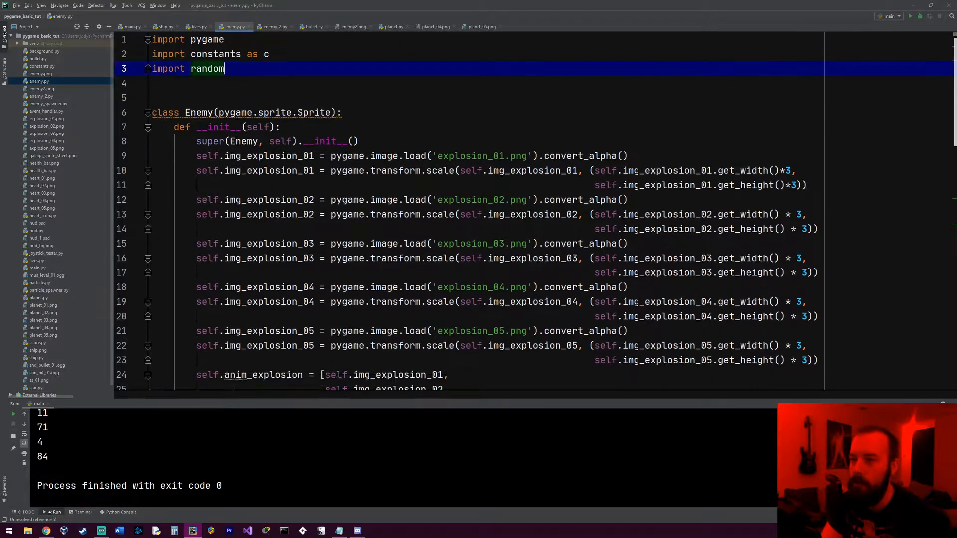
pyautogui.scroll(-3)
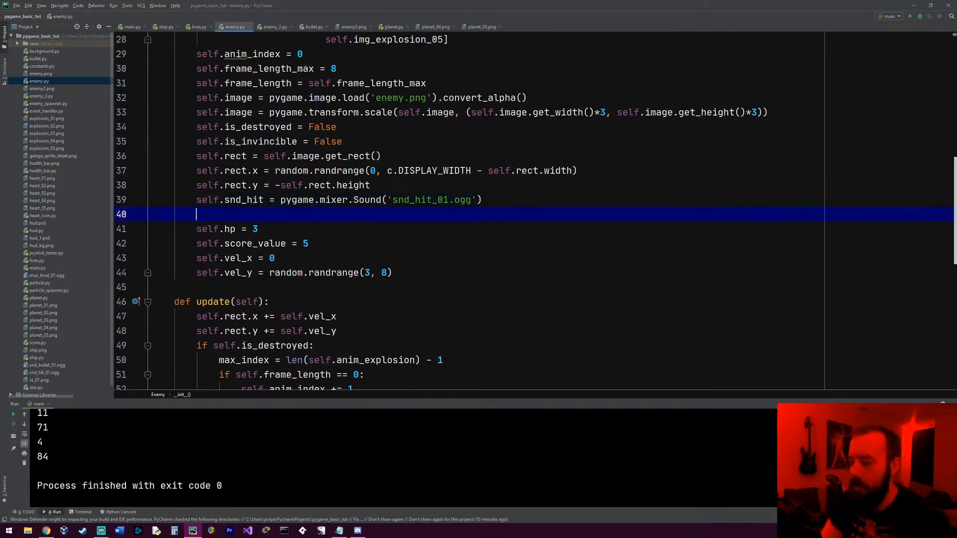
pyautogui.write('self.bullets = pygame.sprite.Group(')
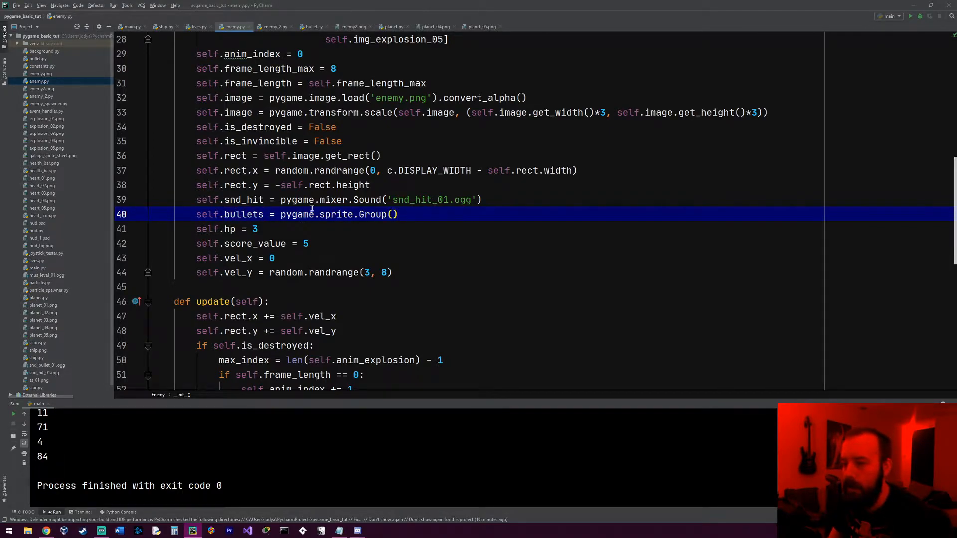
pyautogui.click(49, 103)
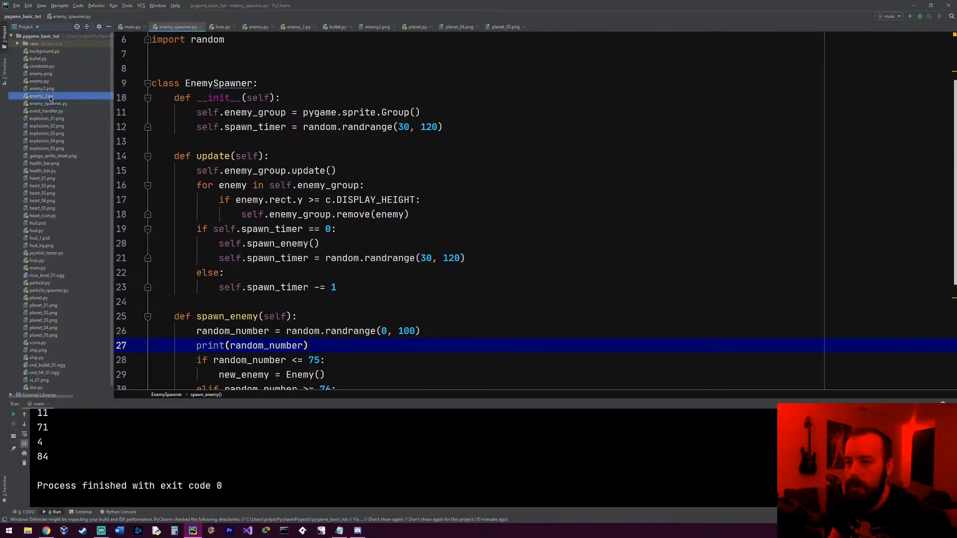
# Step: Write new_bullet = Bullet() in enemy_2.py and inspect the Bullet class's velocity
pyautogui.click(297, 27)
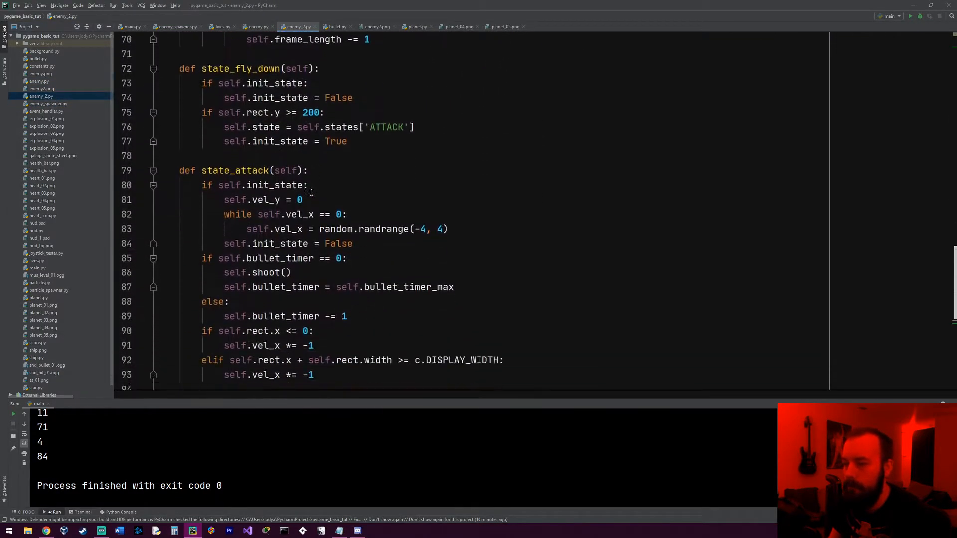
pyautogui.write('new_bullet = Bullet()')
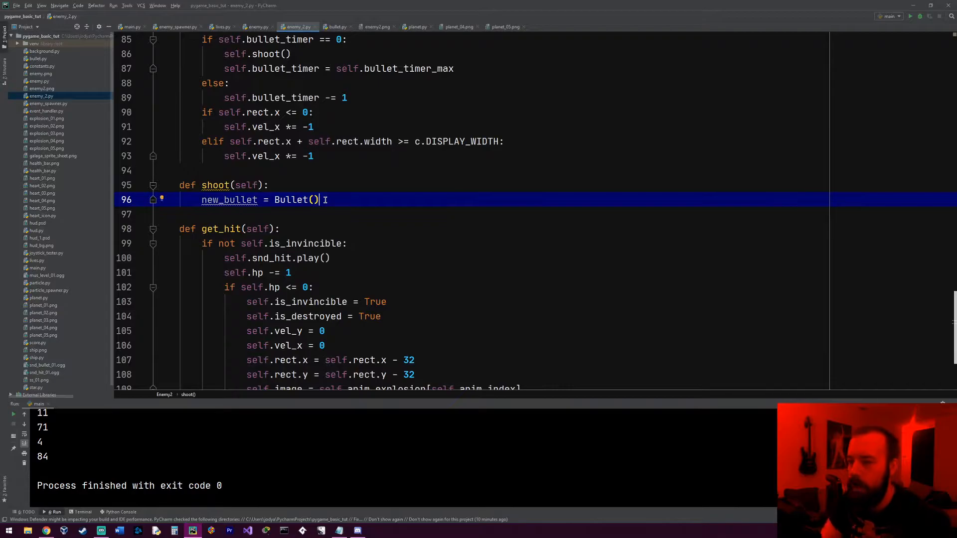
pyautogui.press('enter')
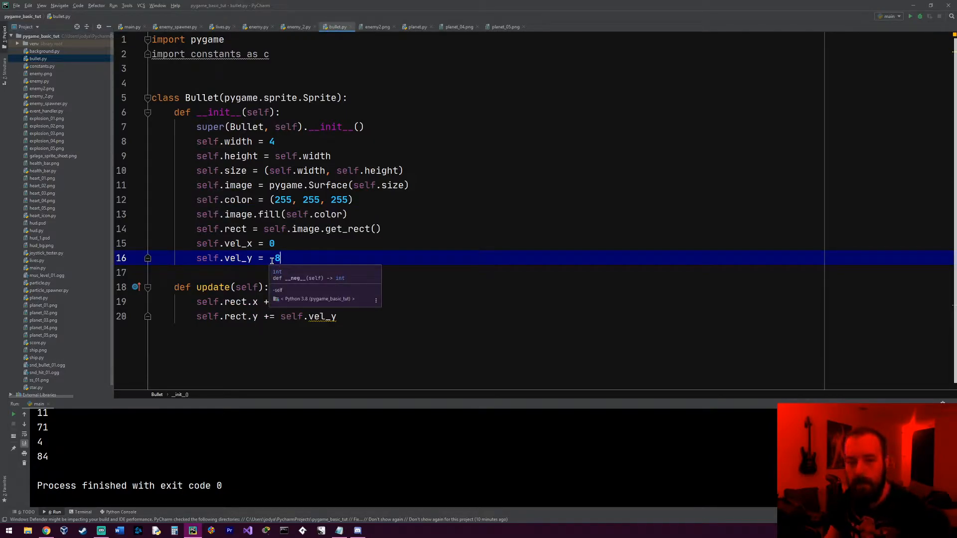
pyautogui.write('-')
pyautogui.write('new_b')
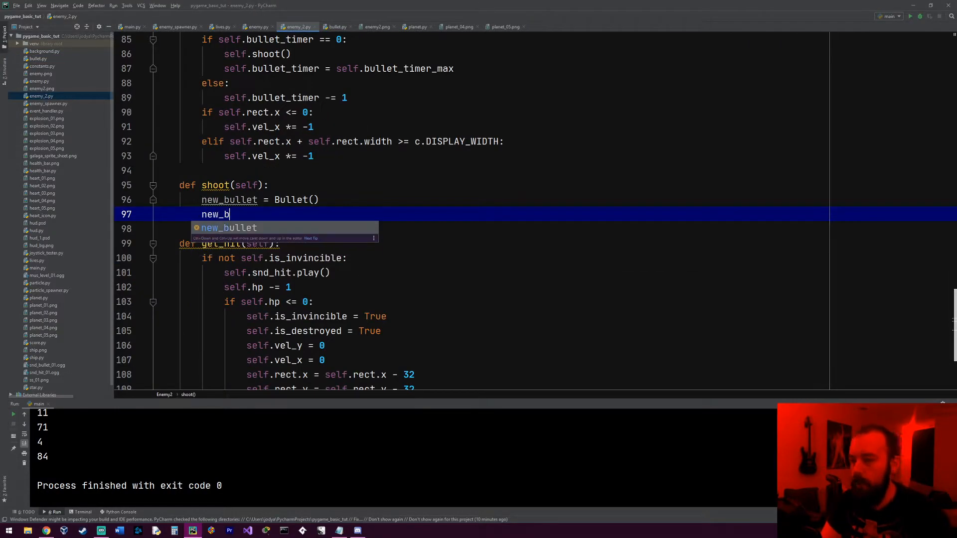
# Step: Set the bullet's vel_y to 4 and rect.x to self.rect.x + (self.rect.w / 2)
pyautogui.write('ullet.vel_y')
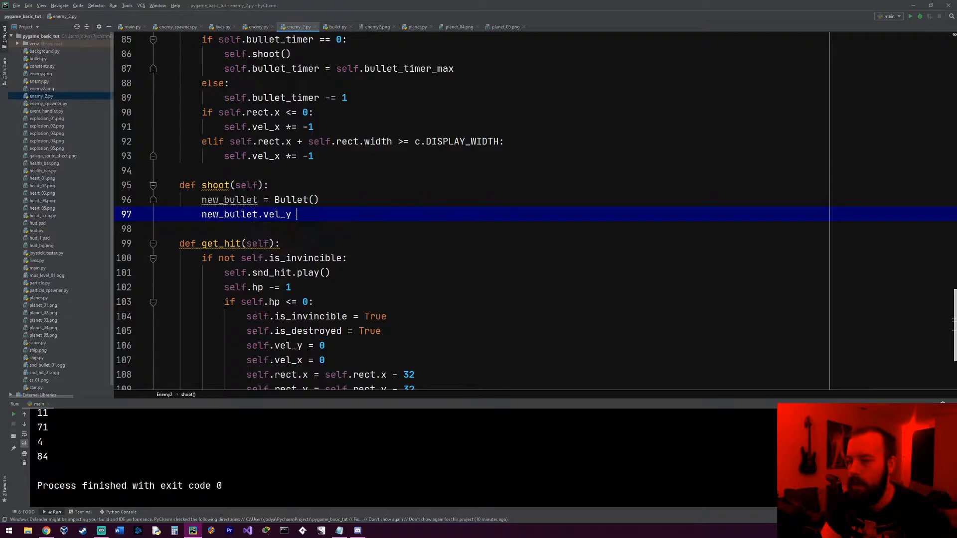
pyautogui.write('= 4')
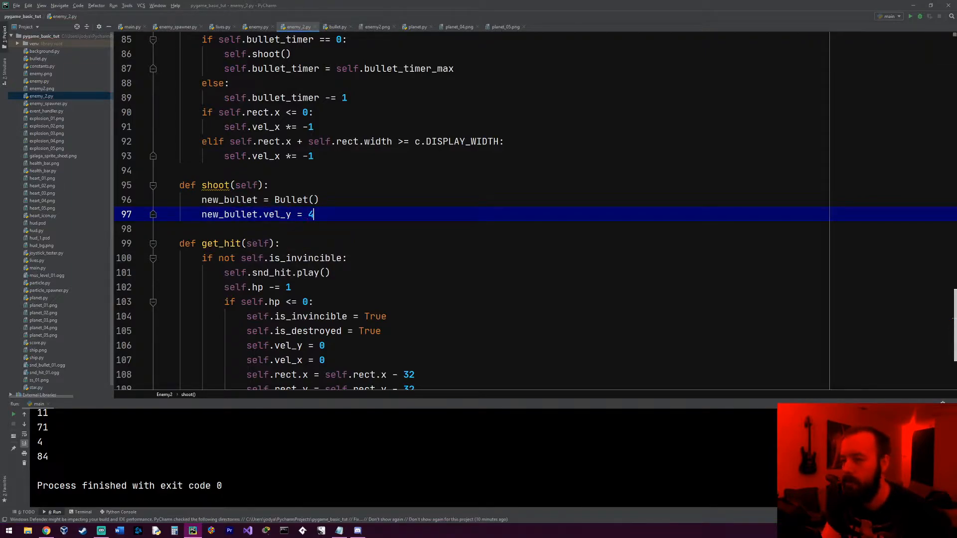
pyautogui.write('new_bullet')
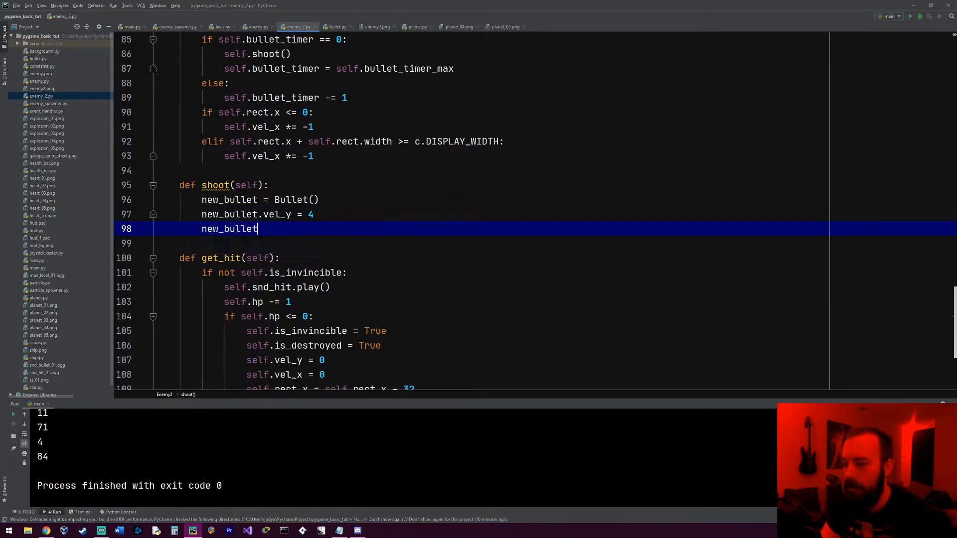
pyautogui.write('.rect.x')
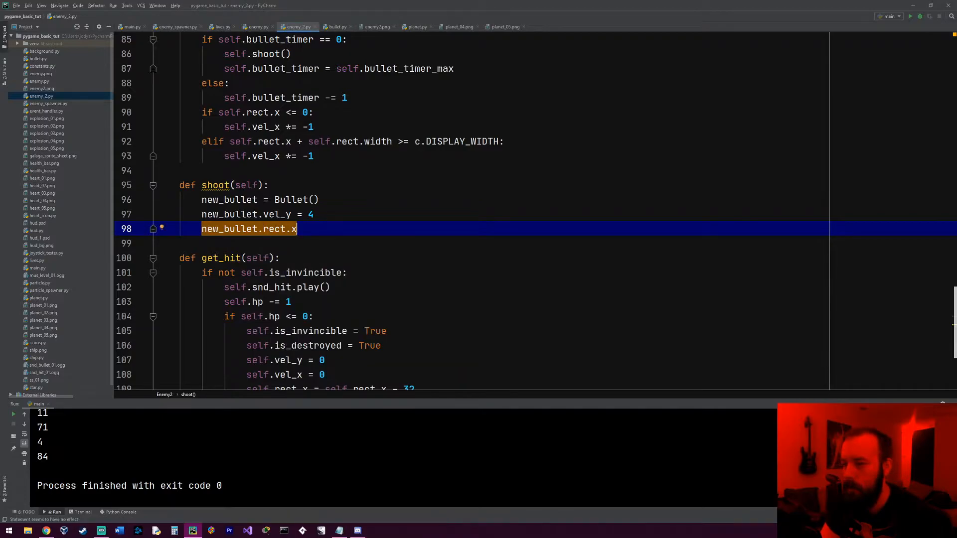
pyautogui.write('=')
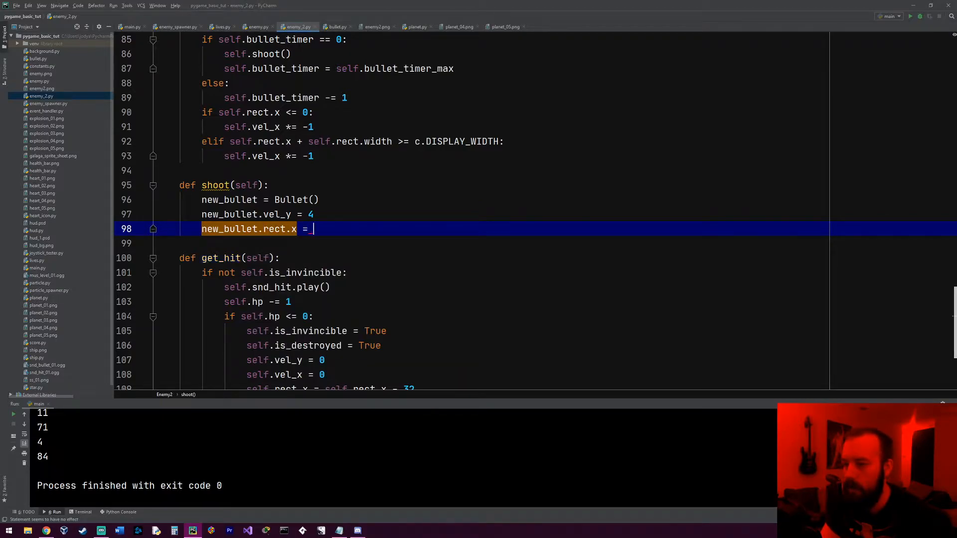
pyautogui.write('self.rect.x')
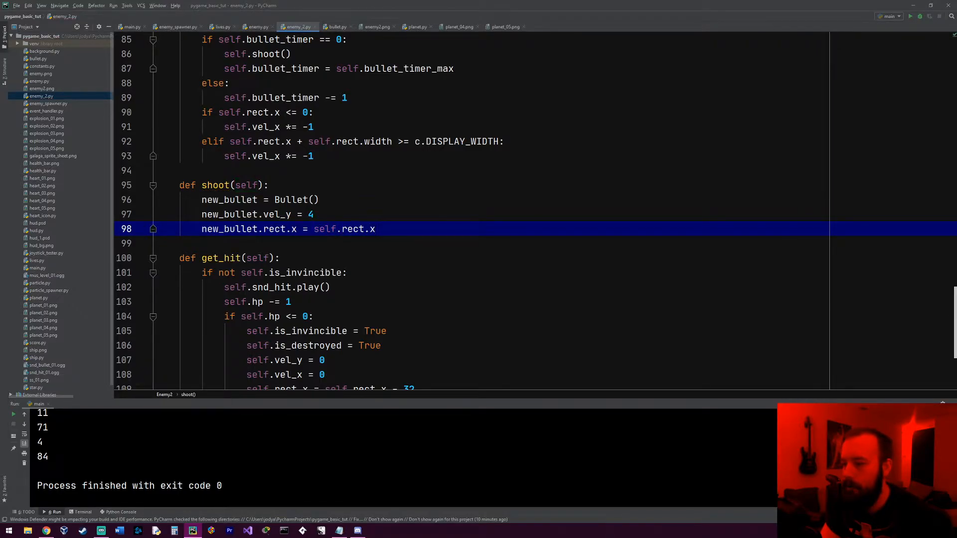
pyautogui.write('+')
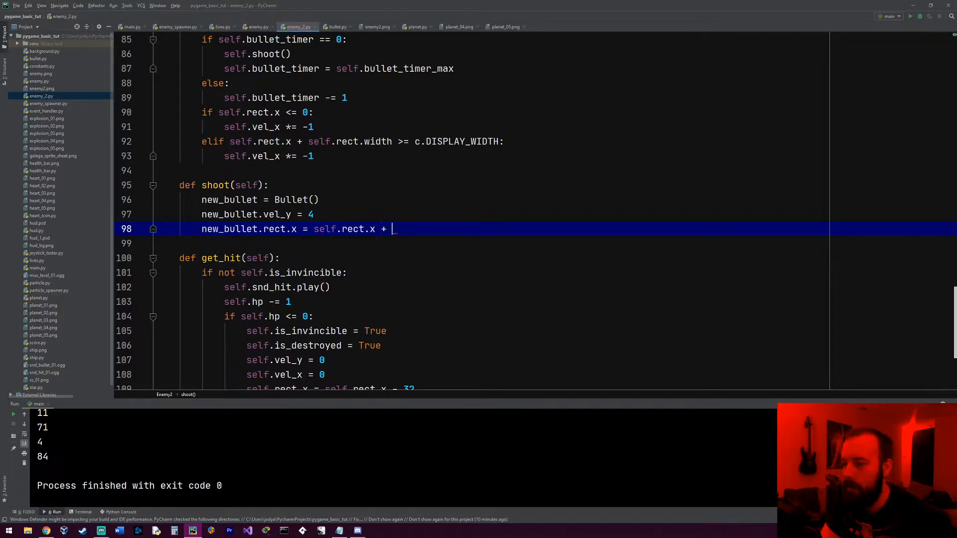
pyautogui.write('()')
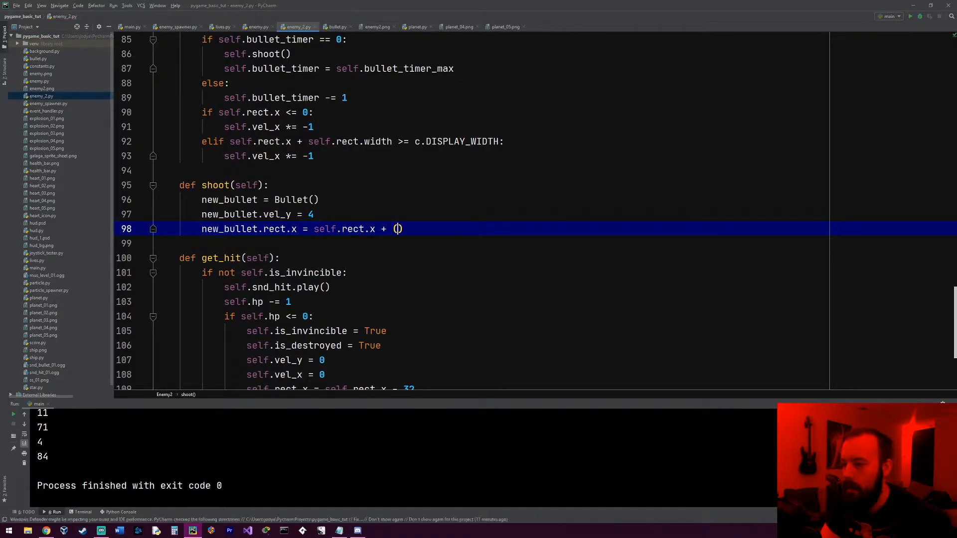
pyautogui.write('self.rect.width //')
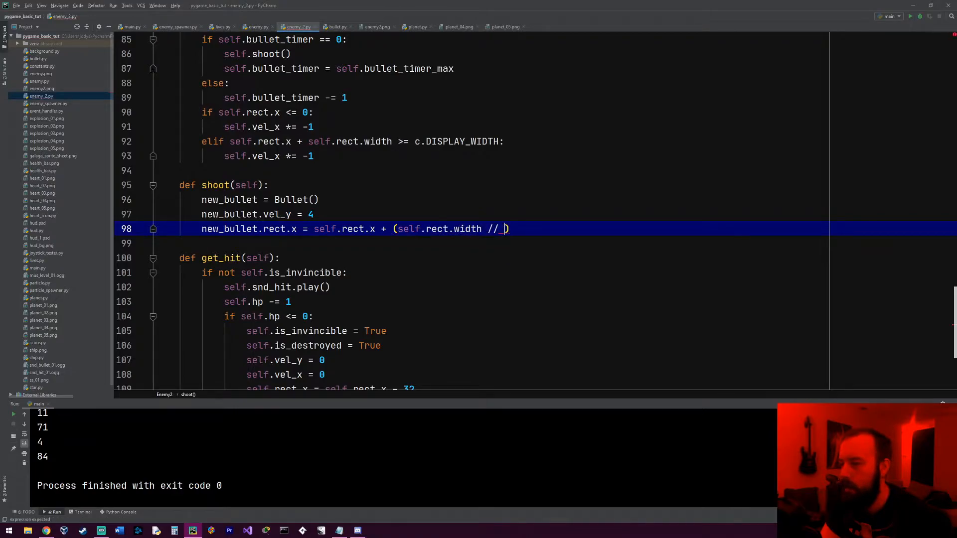
pyautogui.write('2')
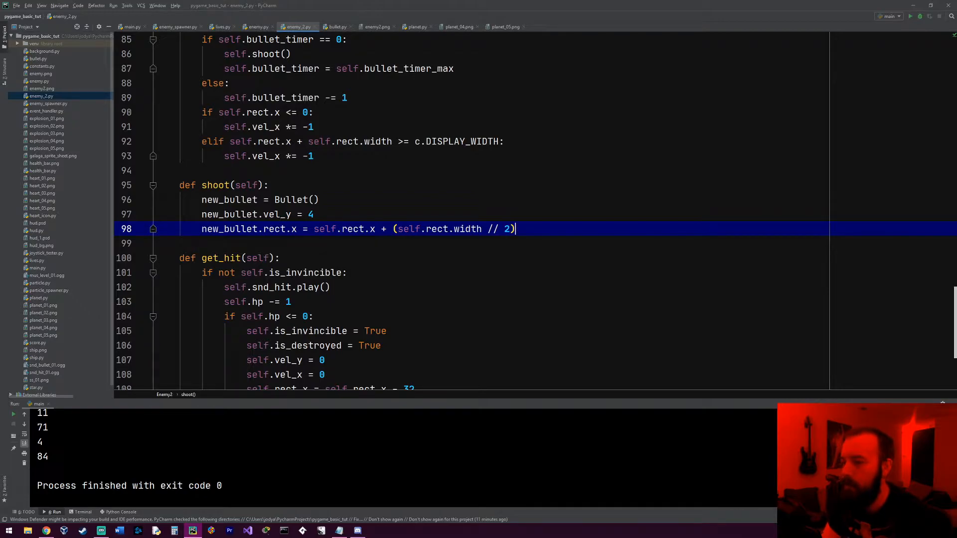
# Step: Set the bullet's rect.y to self.rect.y + self.rect.height and add it to self.bullets
pyautogui.write('new_')
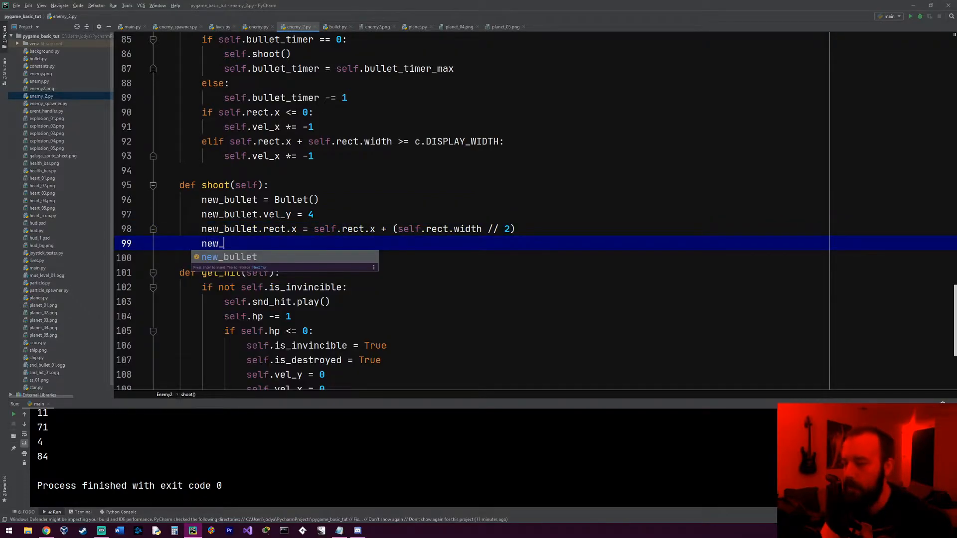
pyautogui.write('bullet.rect')
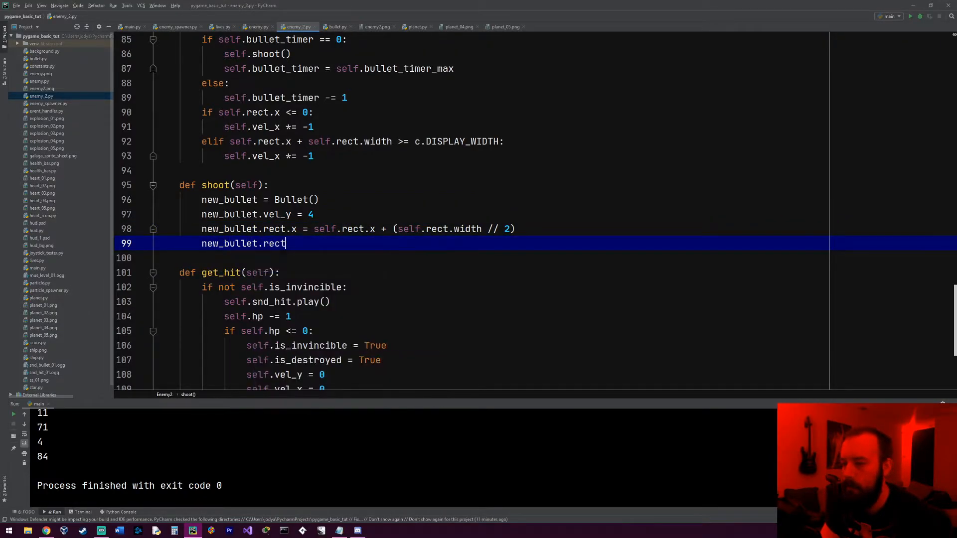
pyautogui.write('.y =')
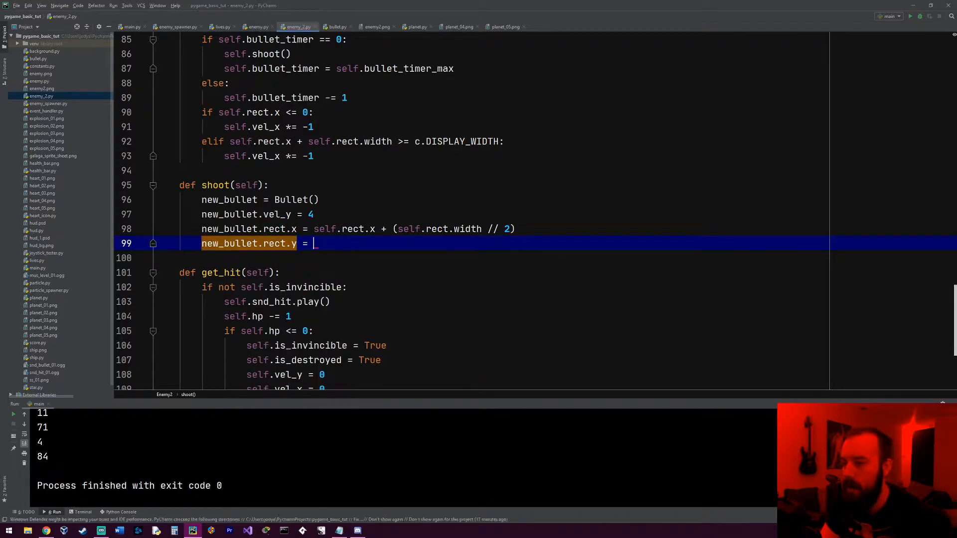
pyautogui.write('self.rect.')
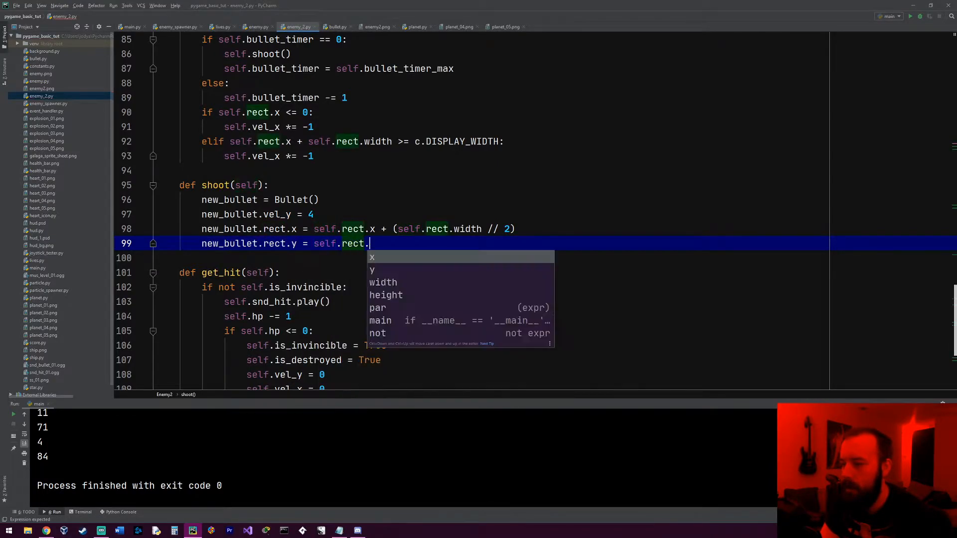
pyautogui.write('y +')
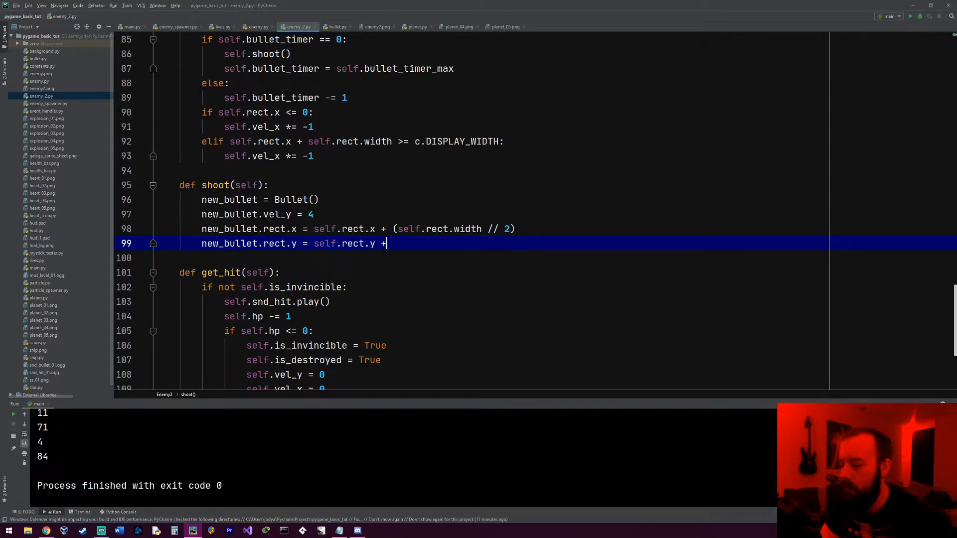
pyautogui.write('self.rect.')
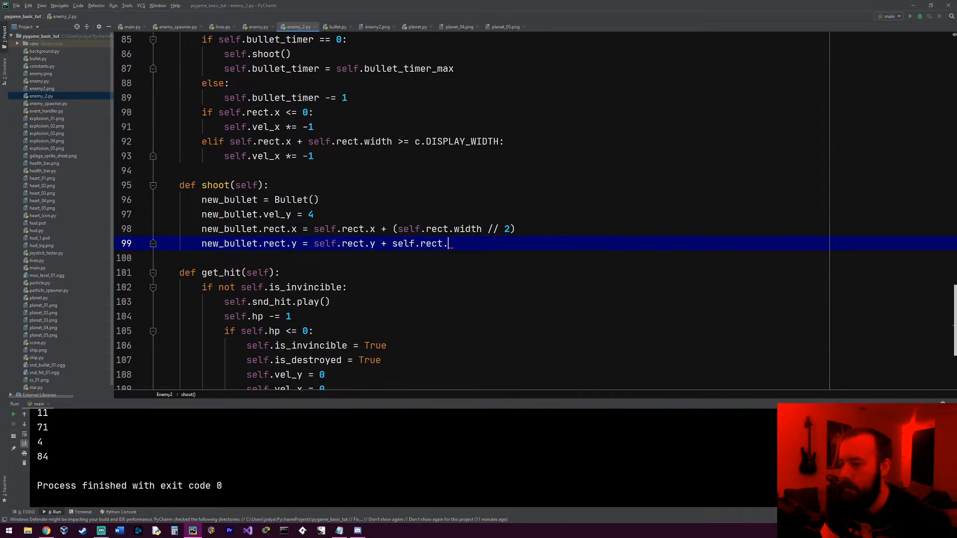
pyautogui.write('height')
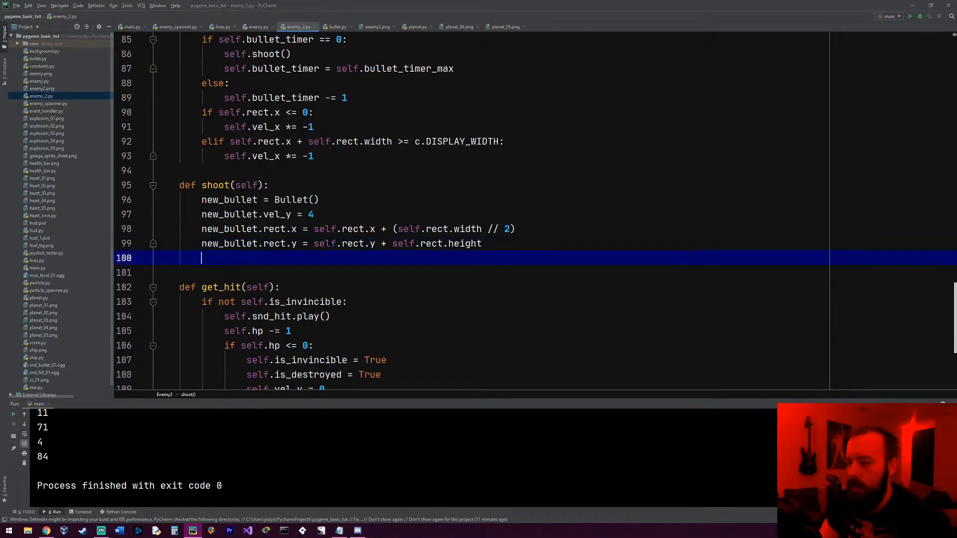
pyautogui.write('self.')
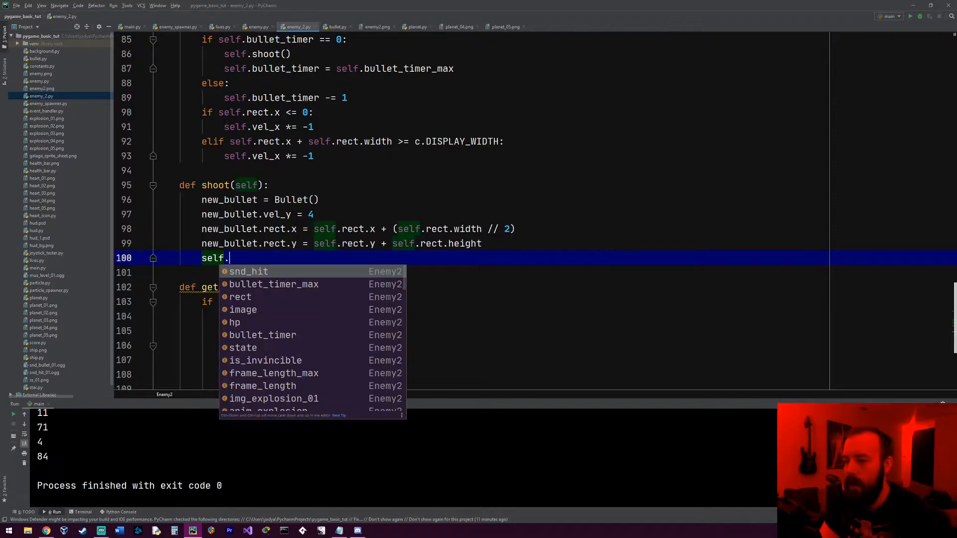
pyautogui.write('bullets')
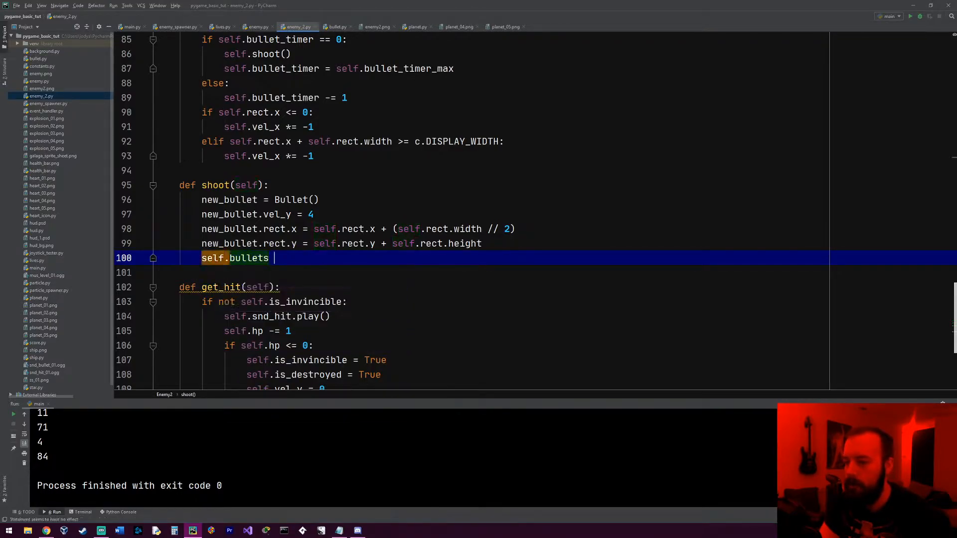
pyautogui.write('.add(new_')
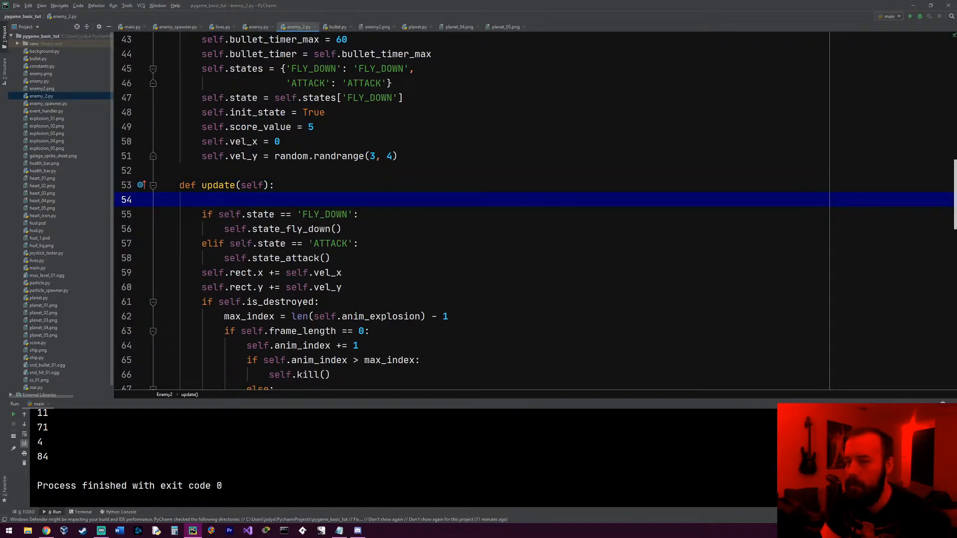
# Step: Call self.bullets.update() at the top of Enemy2's update method
pyautogui.write('self.bullets.update(')
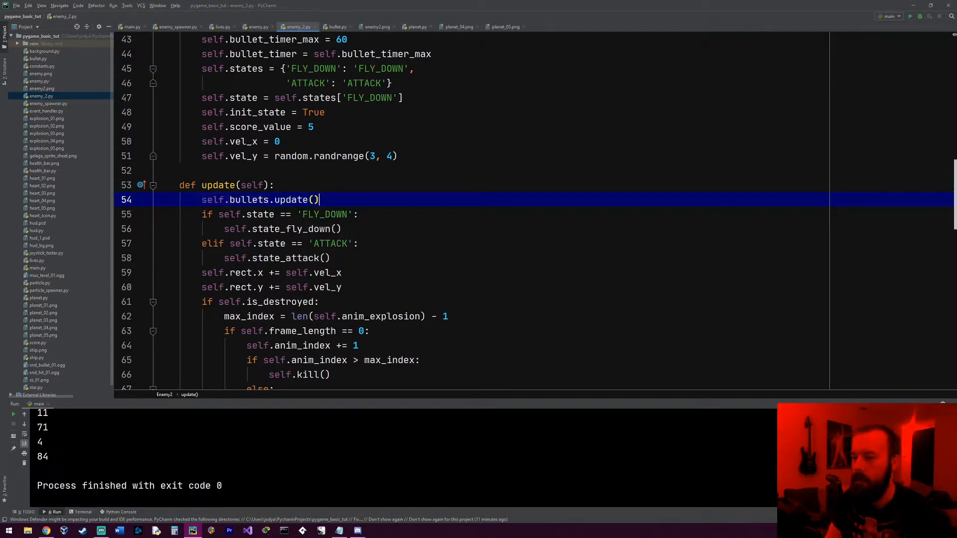
pyautogui.scroll(-3)
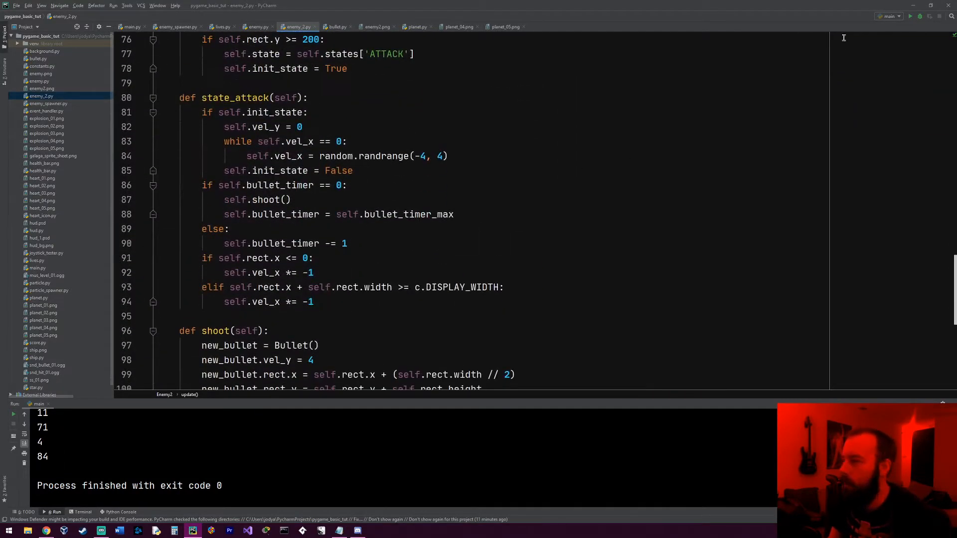
pyautogui.click(909, 16)
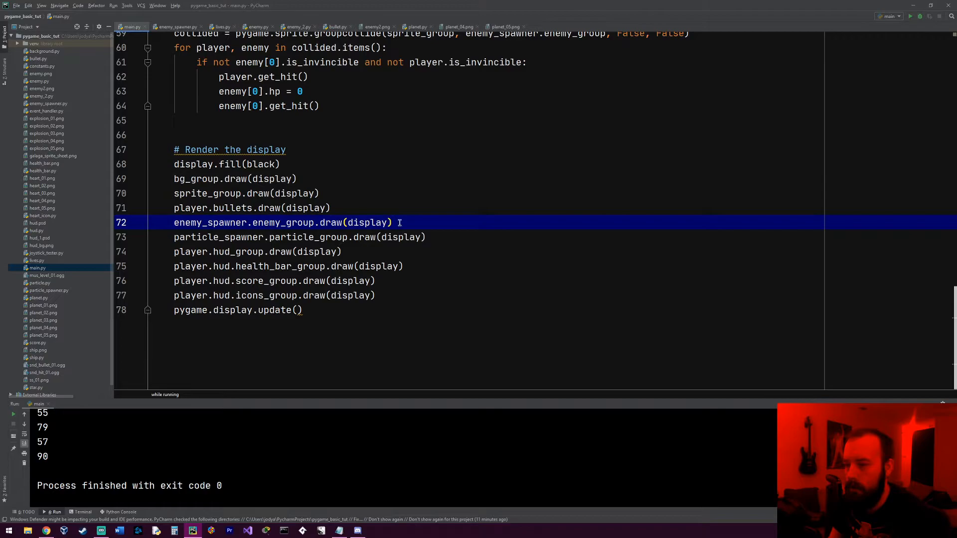
# Step: After enemy_group.draw(display), loop over enemy_spawner.enemy_group calling enemy.bullets.draw(display)
pyautogui.press('Enter')
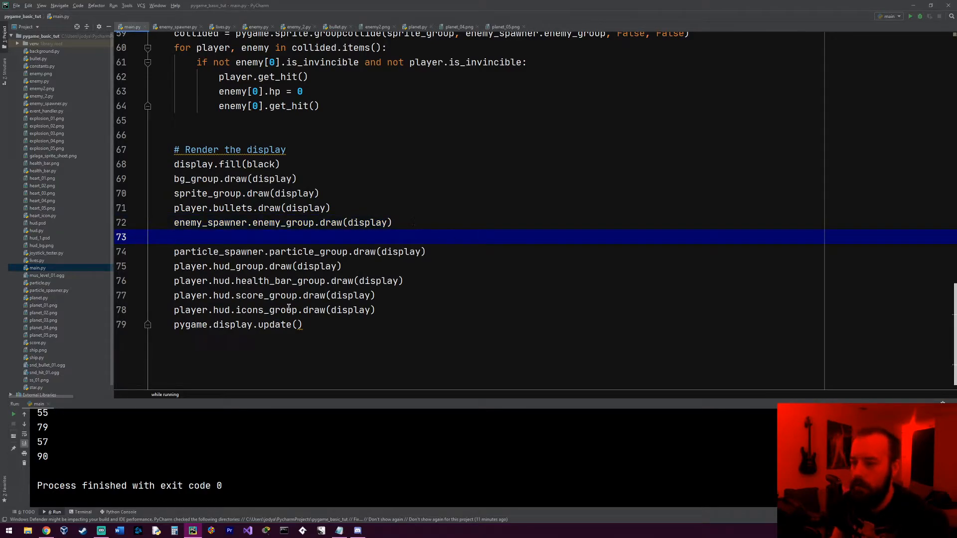
pyautogui.write('for enemy in enemy_spawner')
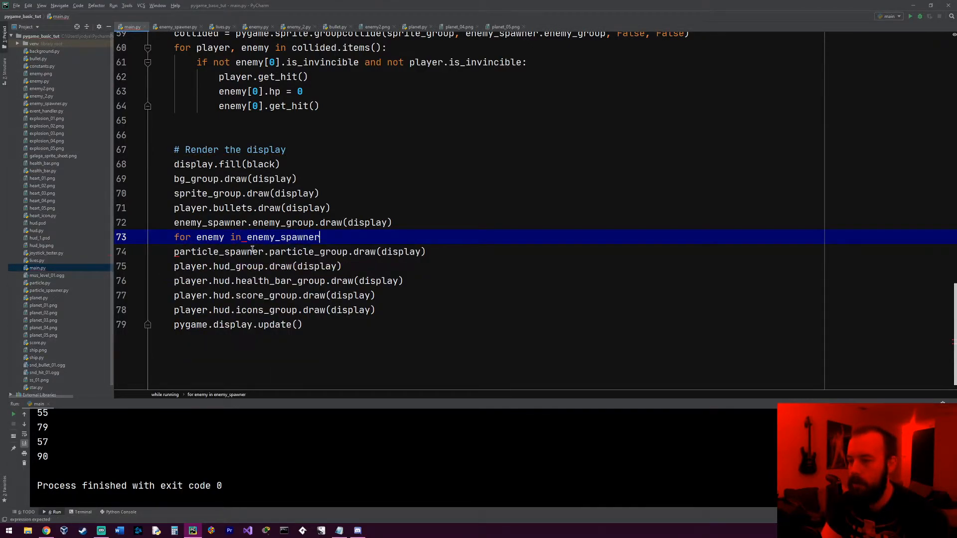
pyautogui.write('.enemy_group:')
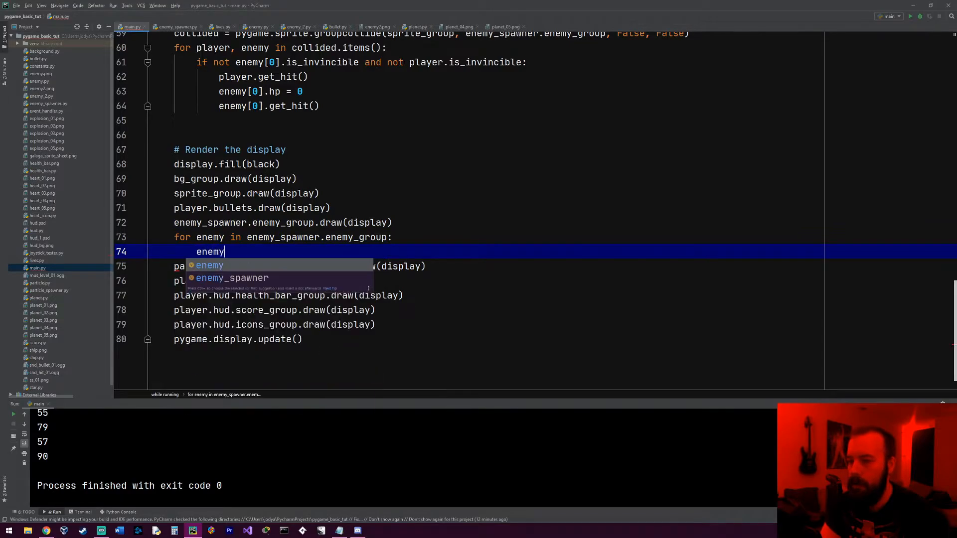
pyautogui.write('.bullets')
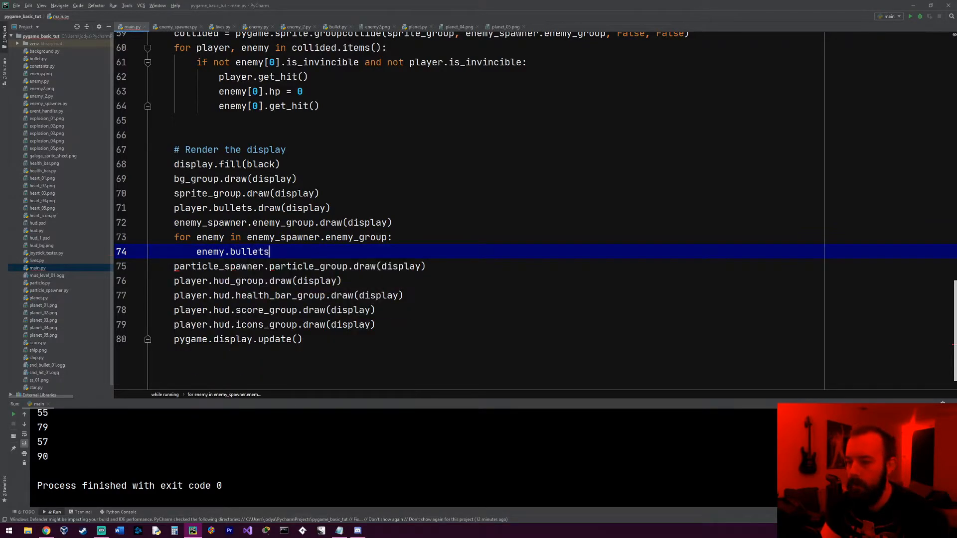
pyautogui.write('.draw()')
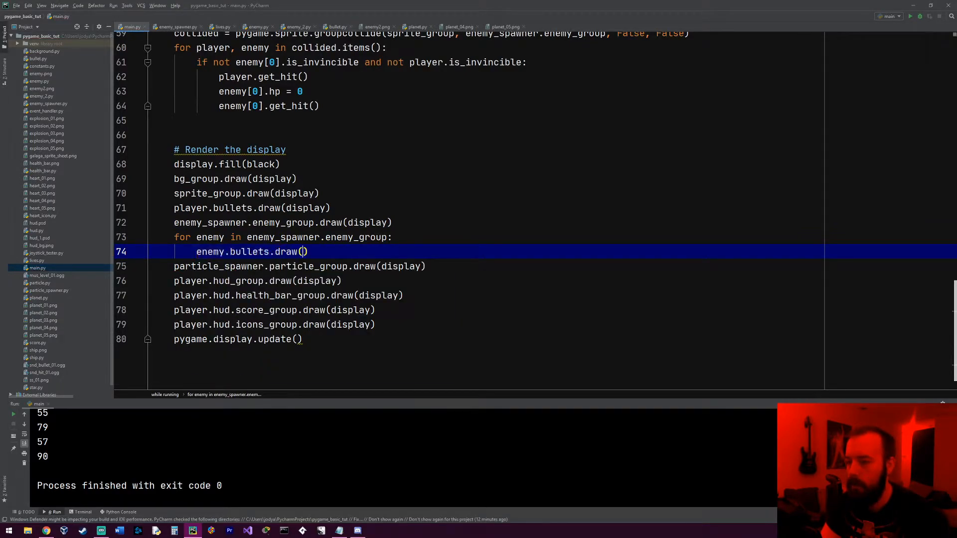
pyautogui.write('display')
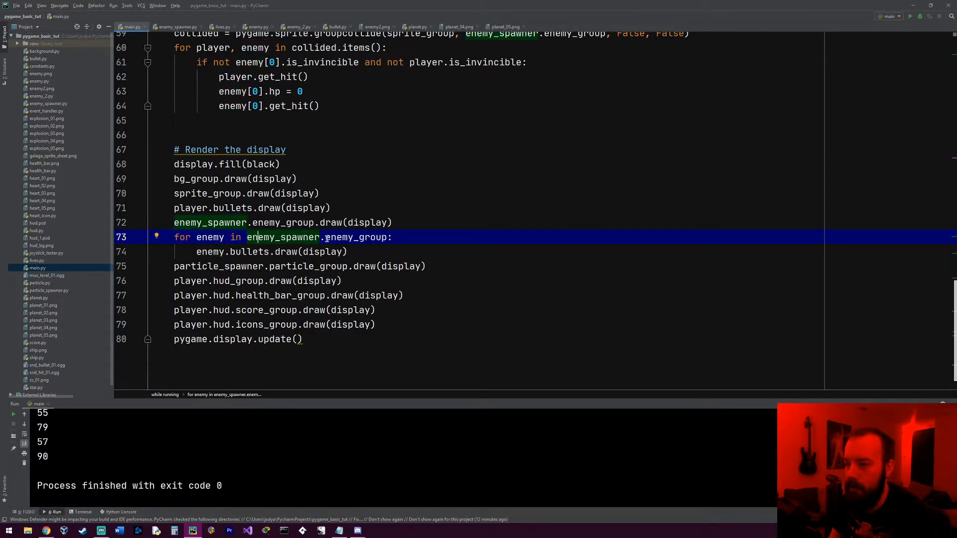
pyautogui.doubleClick(357, 236)
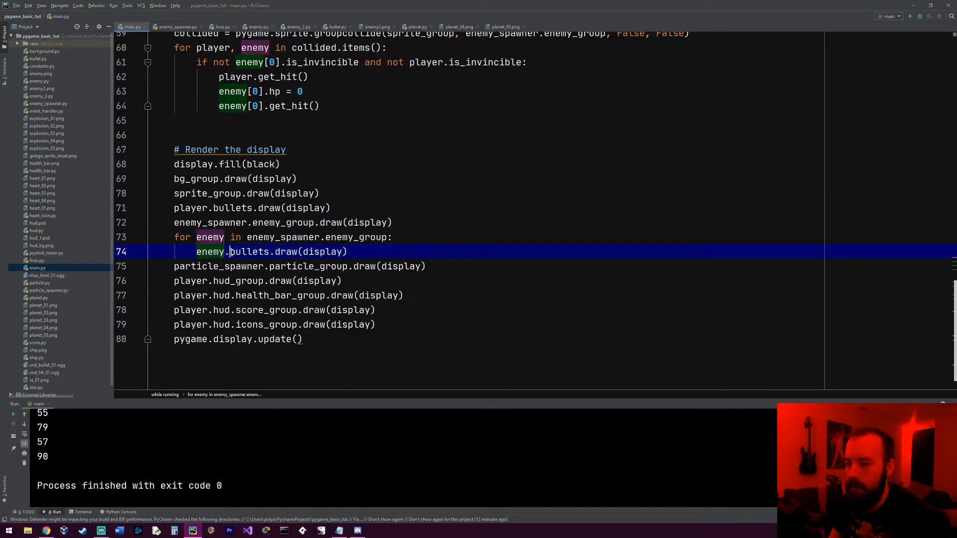
pyautogui.doubleClick(250, 251)
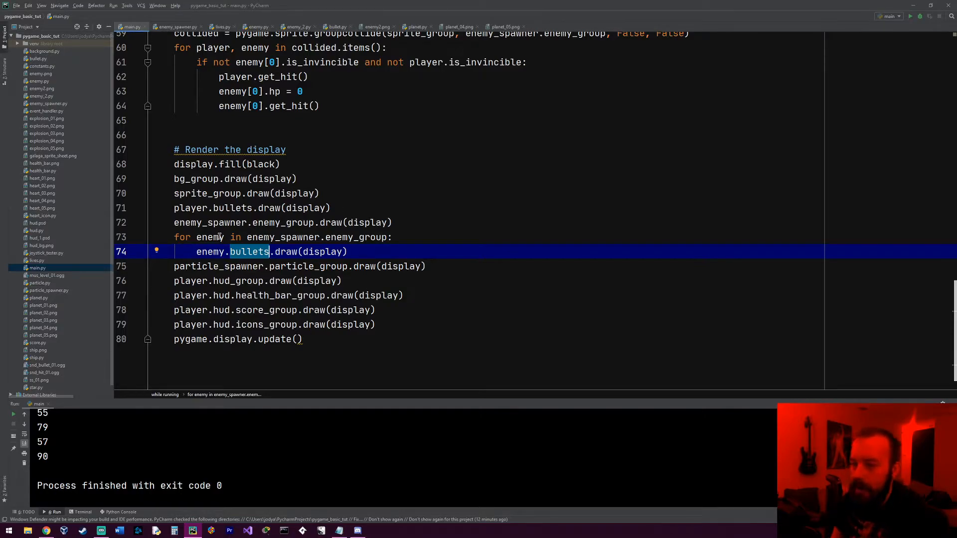
pyautogui.moveTo(334, 296)
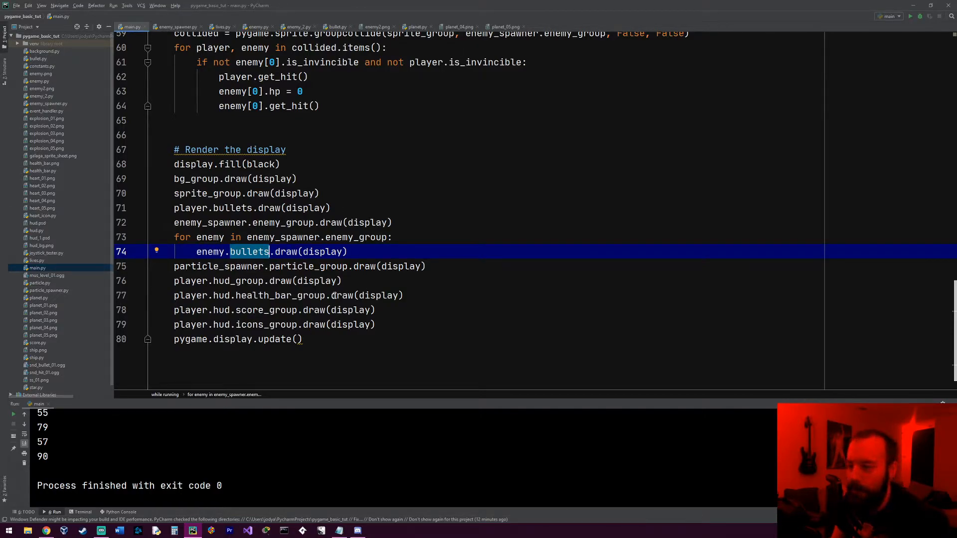
pyautogui.moveTo(241, 223)
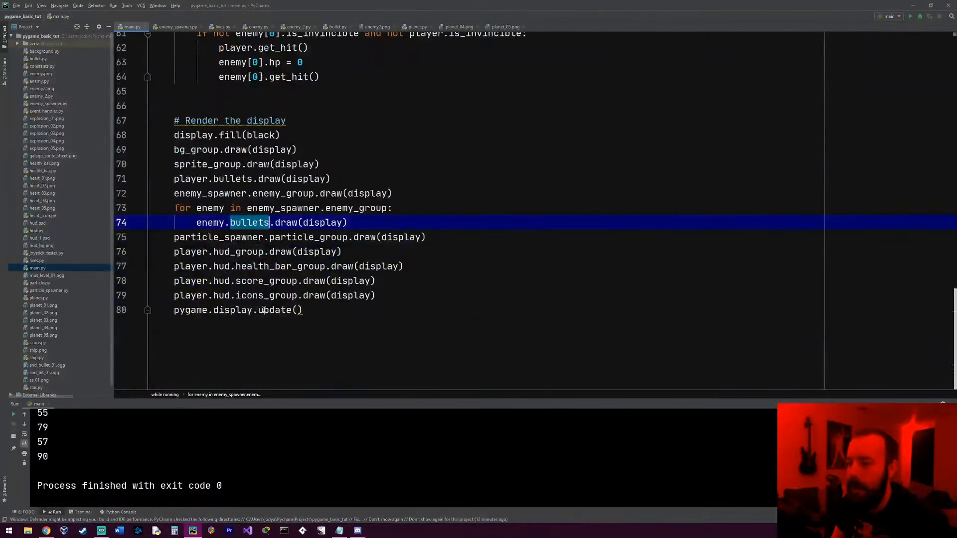
# Step: Run the game from the toolbar to test the enemy bullets
pyautogui.click(301, 223)
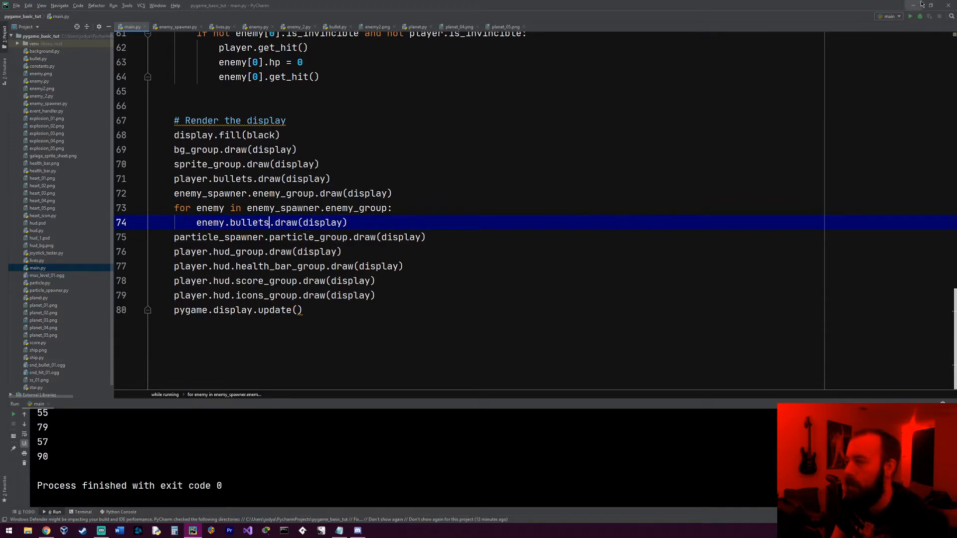
pyautogui.moveTo(912, 16)
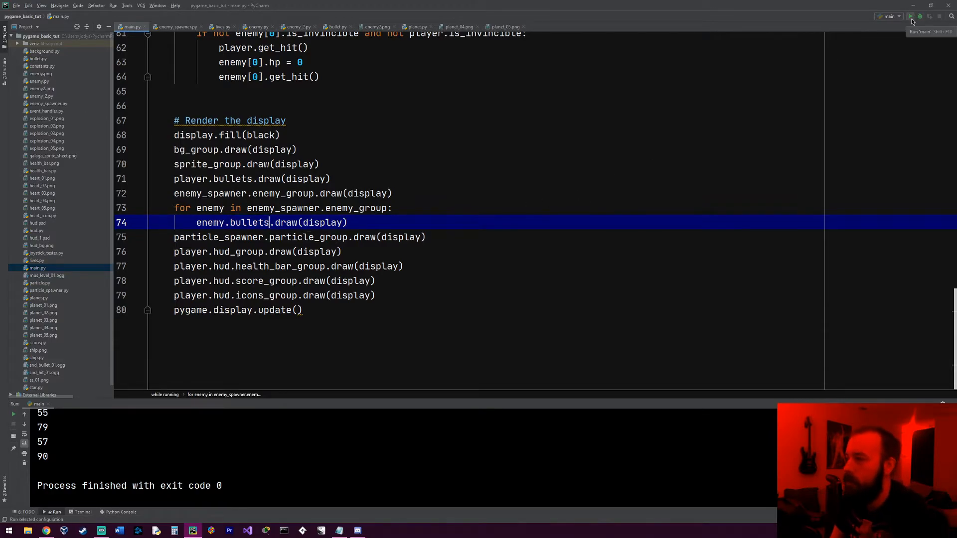
pyautogui.click(912, 16)
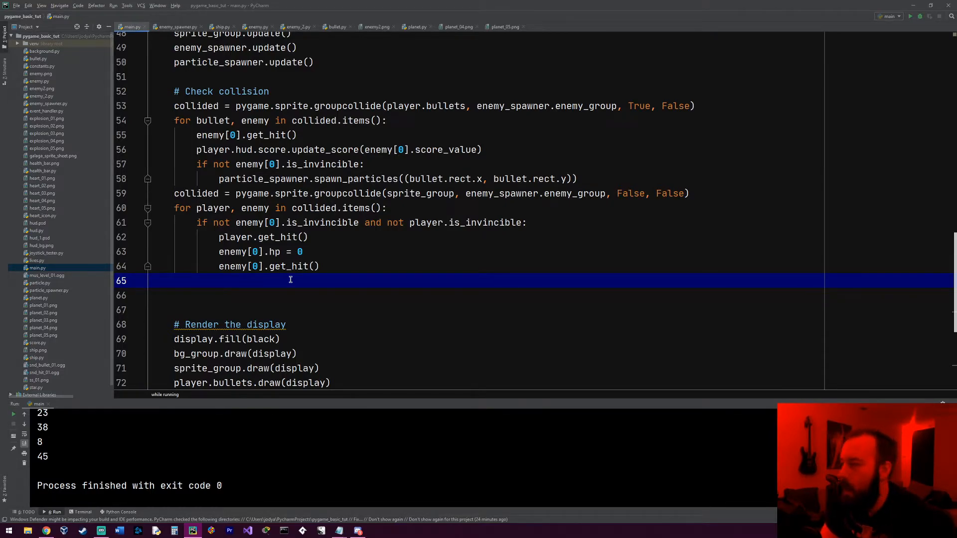
# Step: For each enemy in enemy_spawner.enemy_group, groupcollide sprite_group with enemy.bullets (False, True)
pyautogui.write('for enemy in_e')
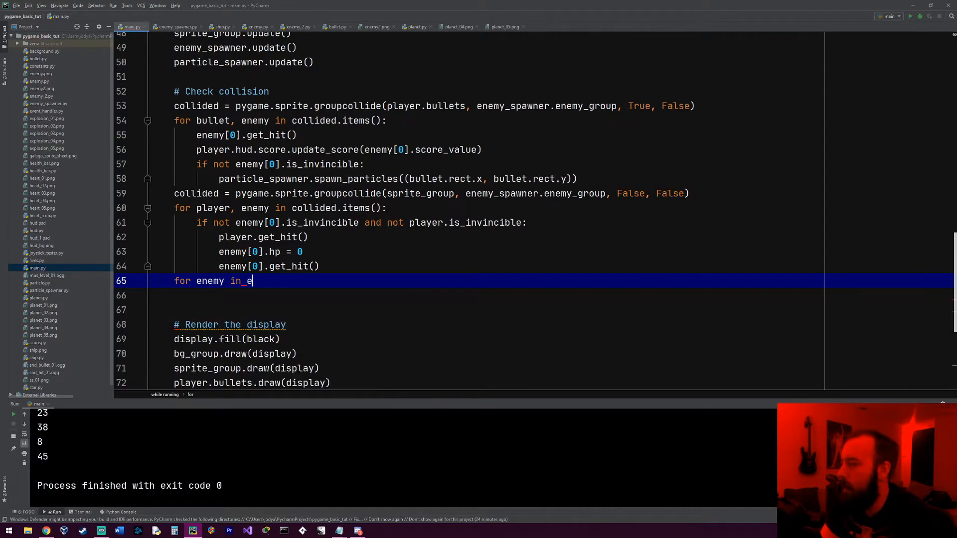
pyautogui.write('nemy_spawner.')
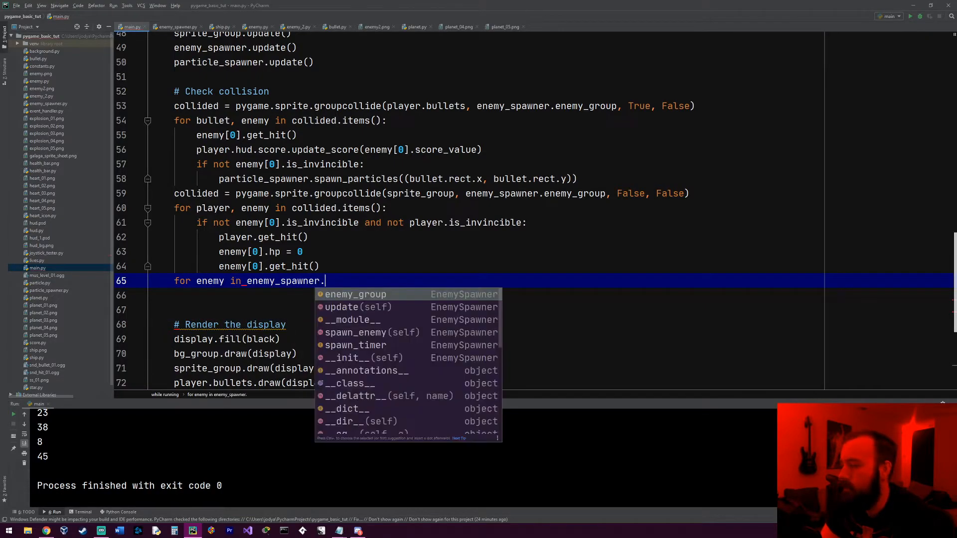
pyautogui.write('enemy_group:')
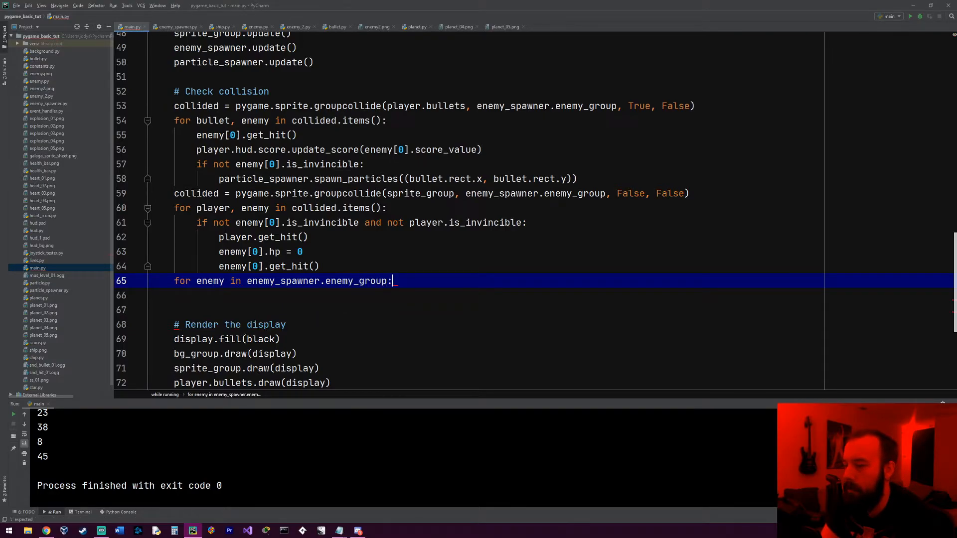
pyautogui.write('collided = pygame.')
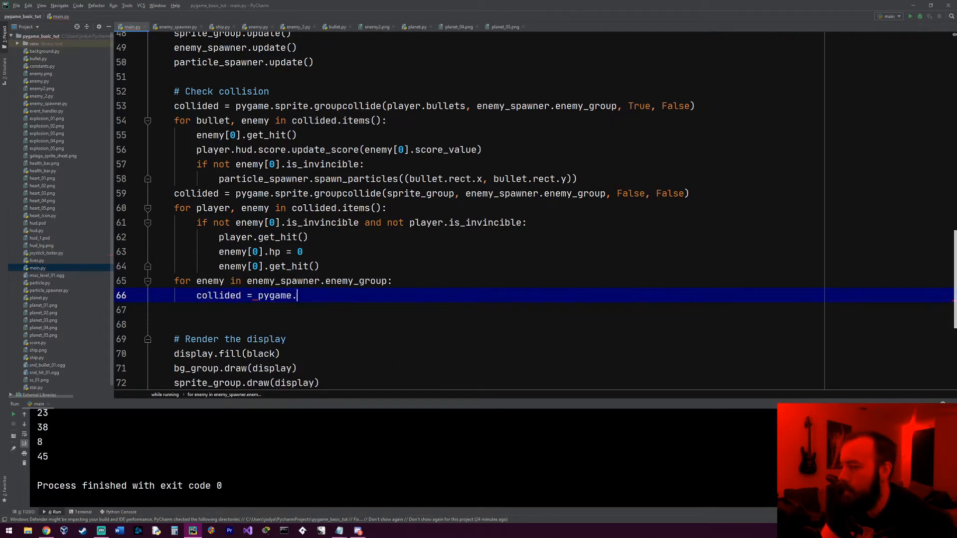
pyautogui.write('sprite.Grou')
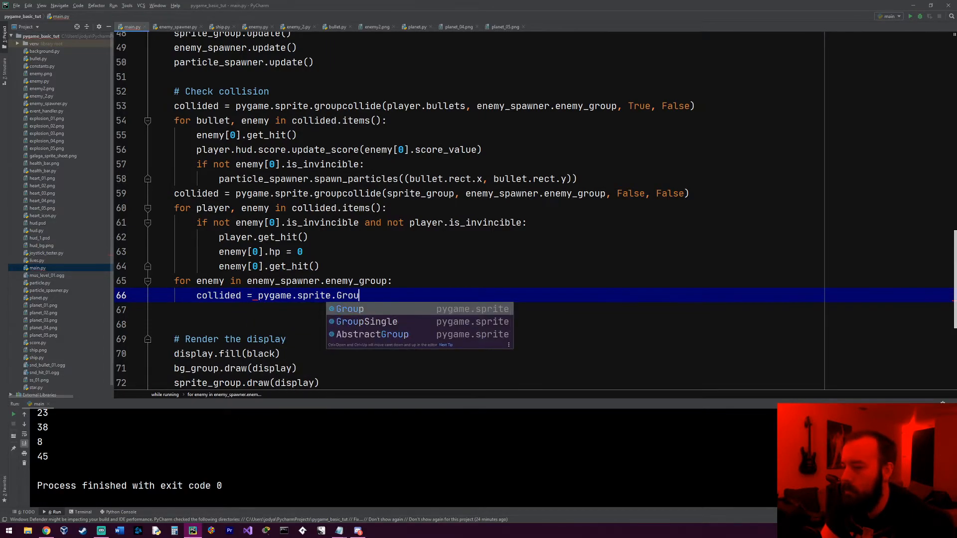
pyautogui.write('groupcoo')
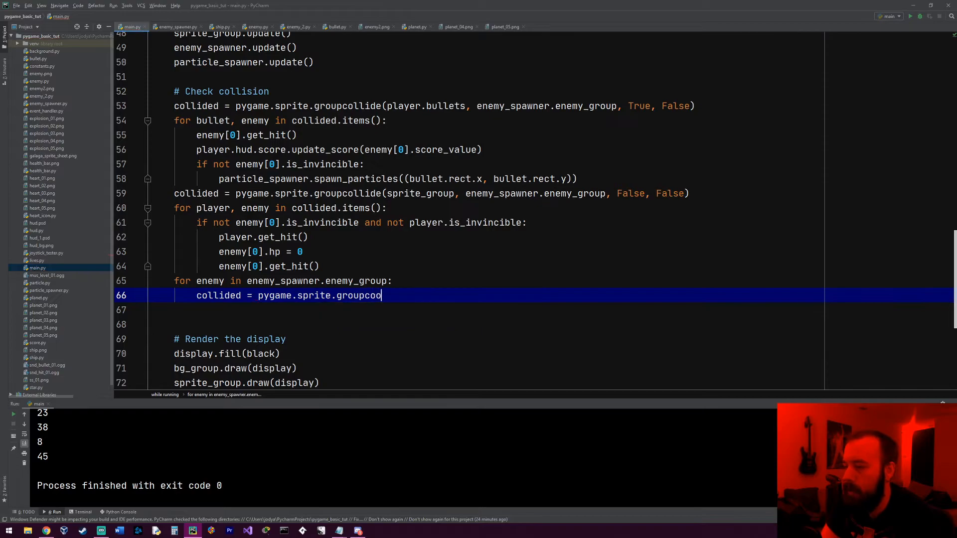
pyautogui.write('llid()')
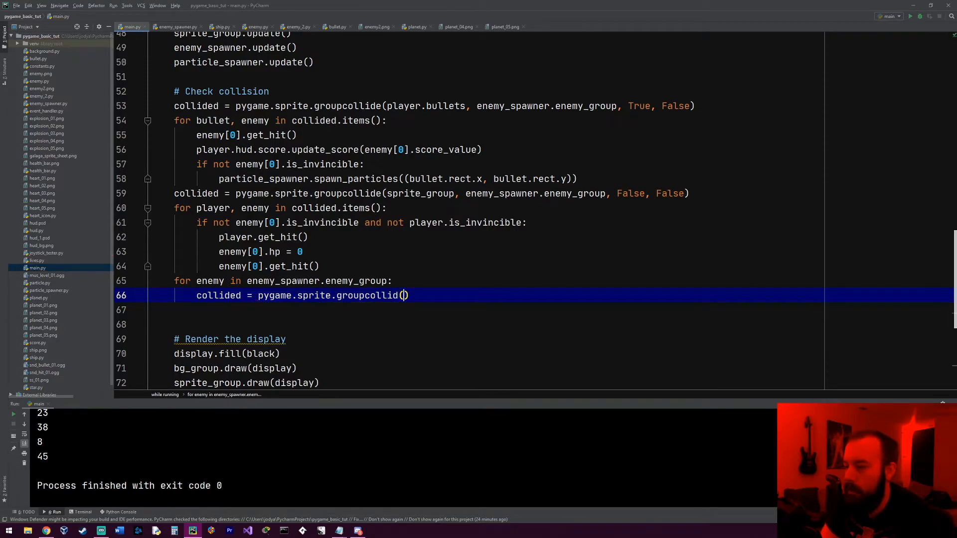
pyautogui.write('sprite_group,')
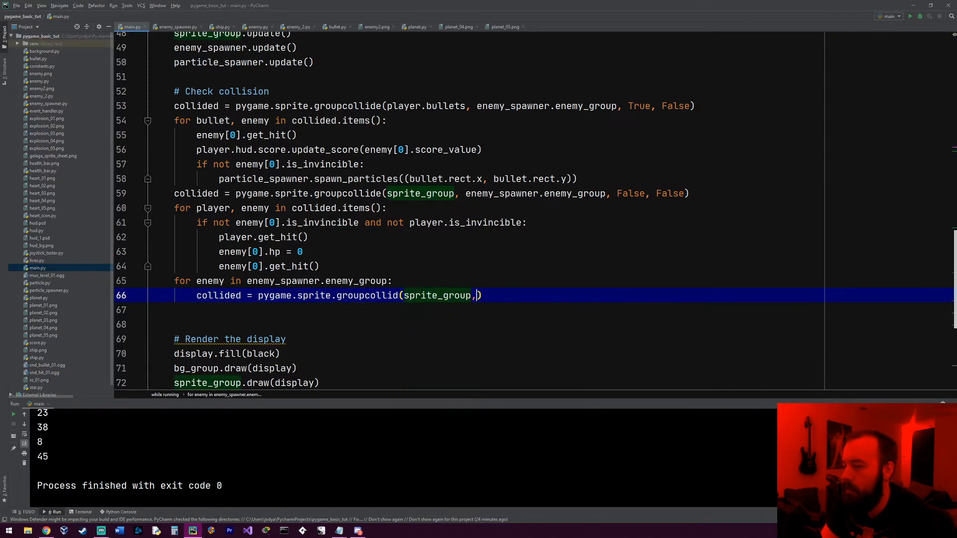
pyautogui.write('enem')
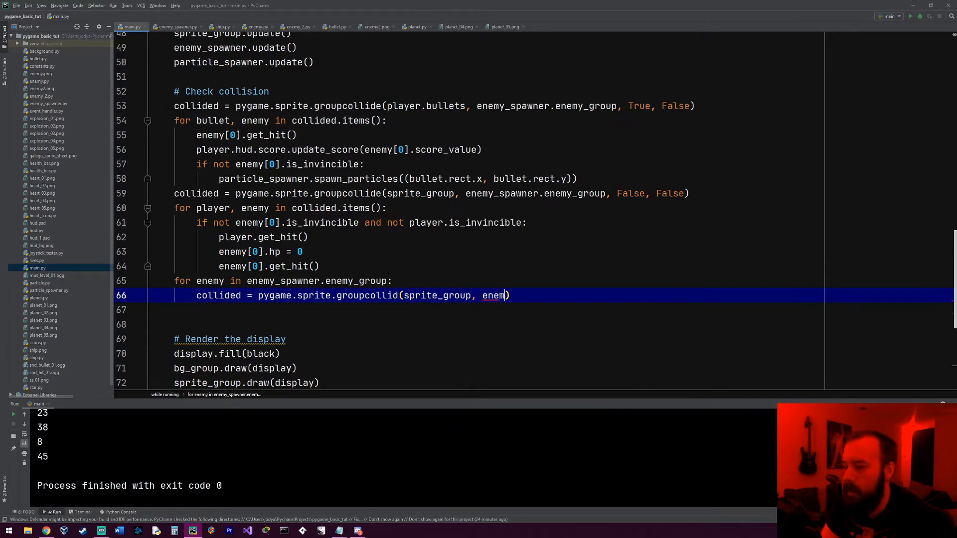
pyautogui.write('y.bullets,')
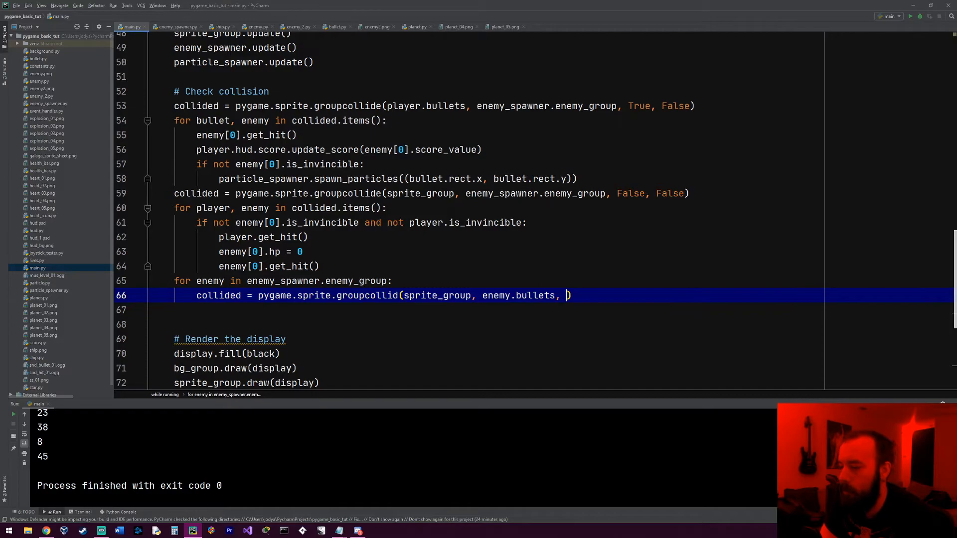
pyautogui.write('False')
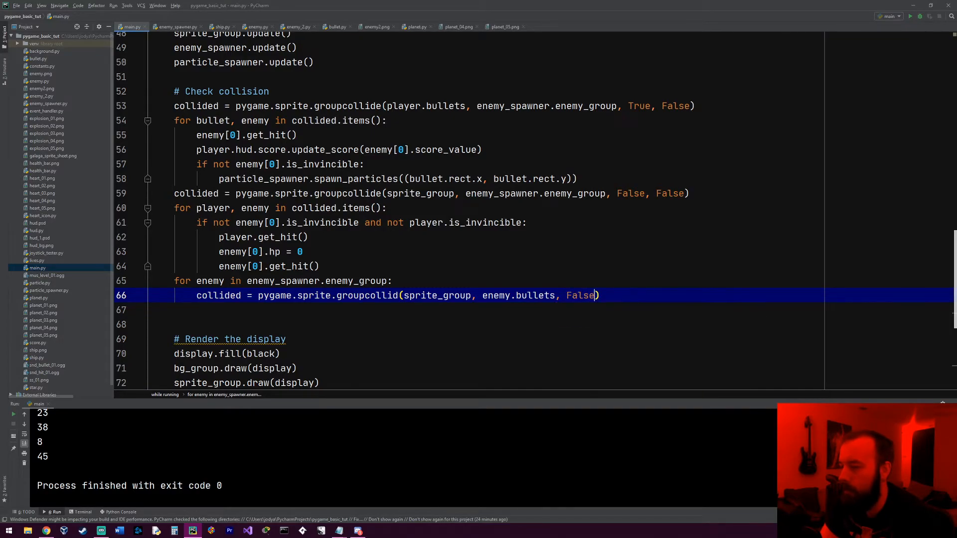
pyautogui.write('True')
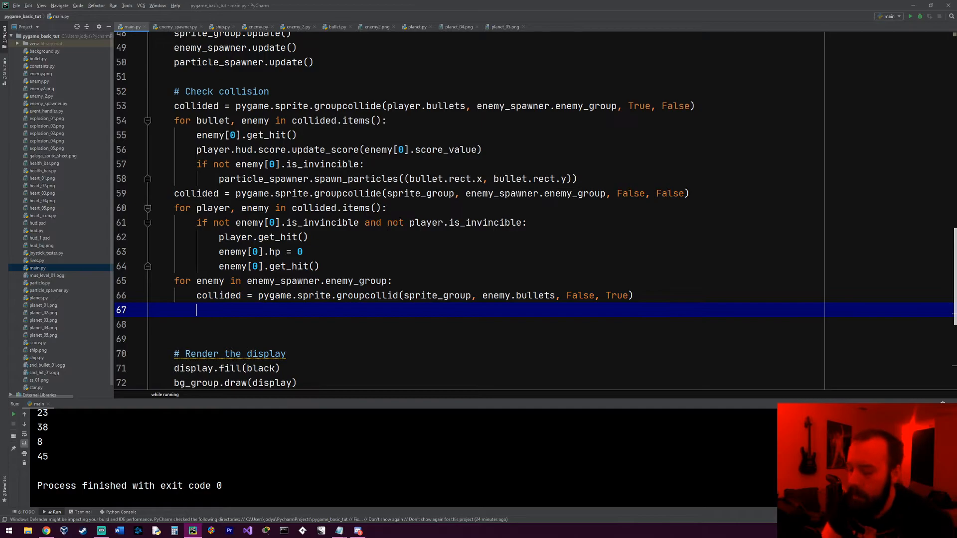
# Step: Loop over the collided items and call player.get_hit() when the player isn't invincible
pyautogui.write('for c')
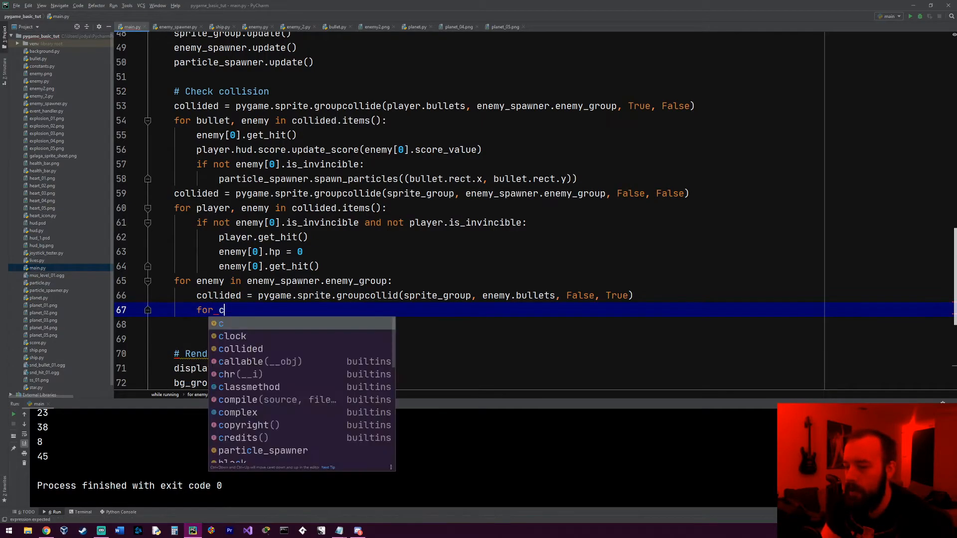
pyautogui.write('ollided')
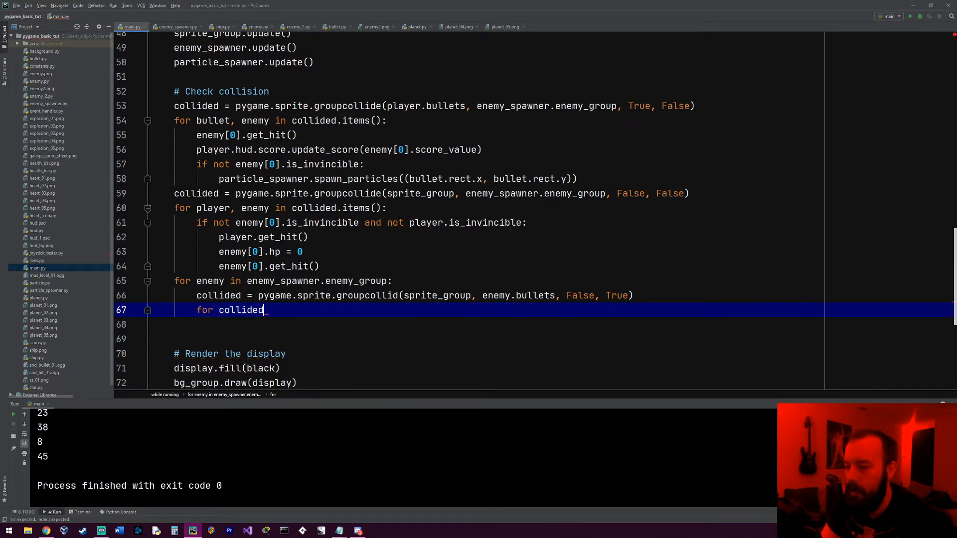
pyautogui.write('player, bullet in c')
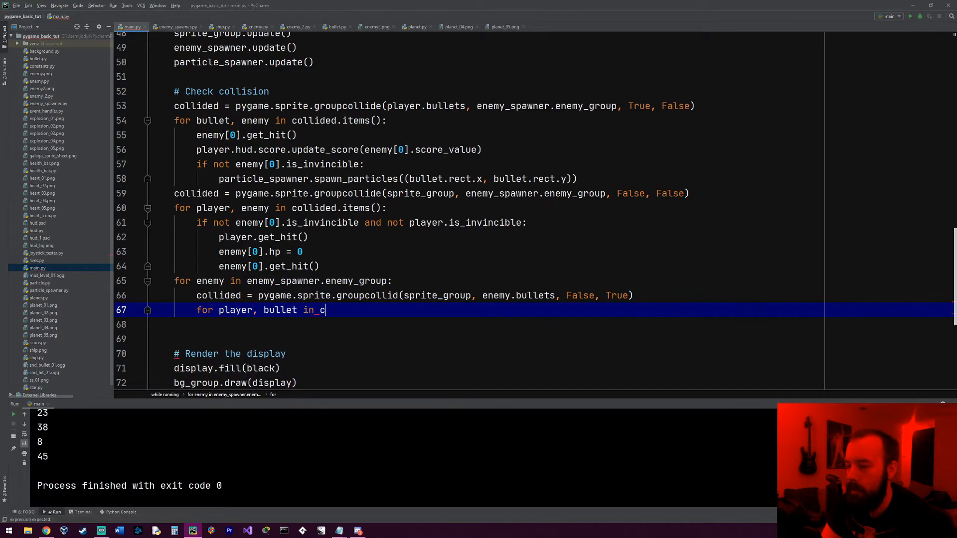
pyautogui.write('ollided.items():')
pyautogui.click(536, 324)
pyautogui.write('if')
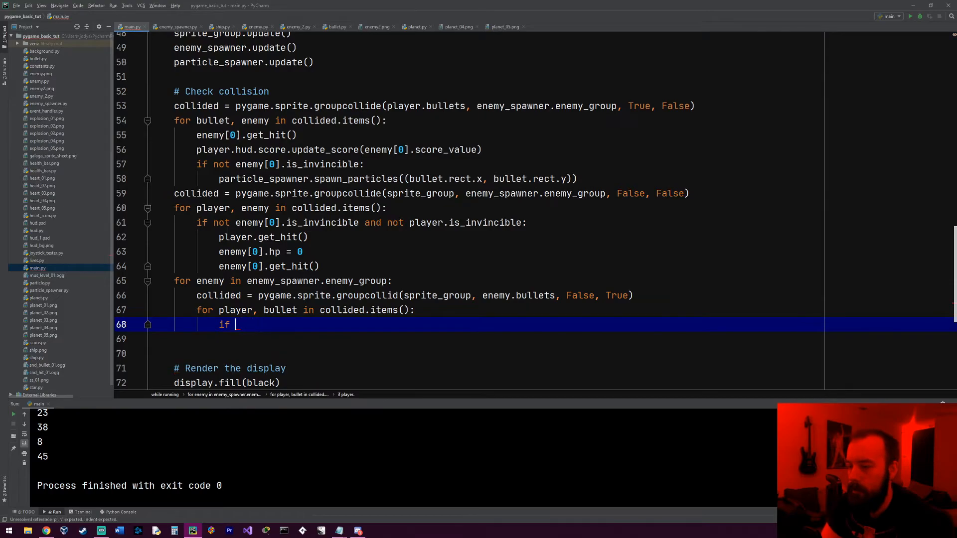
pyautogui.write('not')
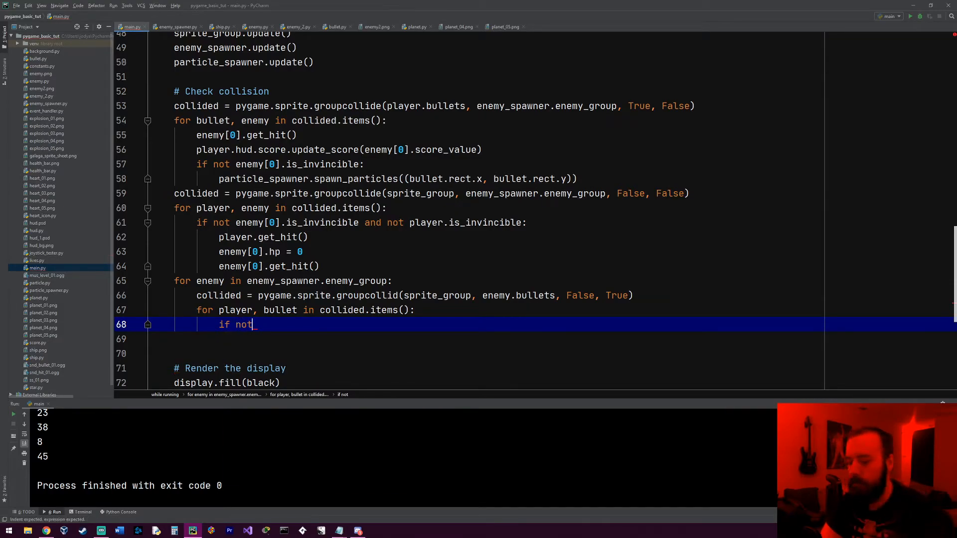
pyautogui.write('player.is')
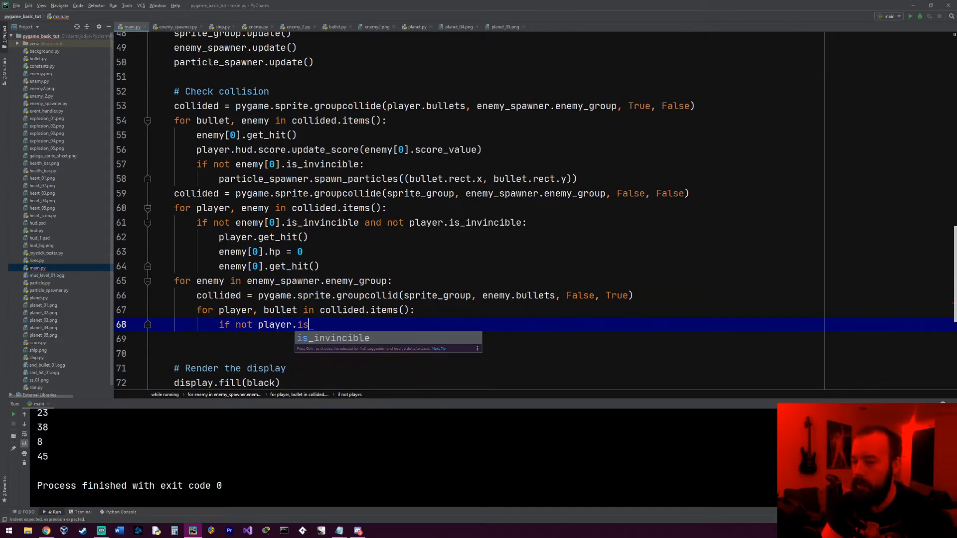
pyautogui.write('invincible:')
pyautogui.click(536, 339)
pyautogui.write('p')
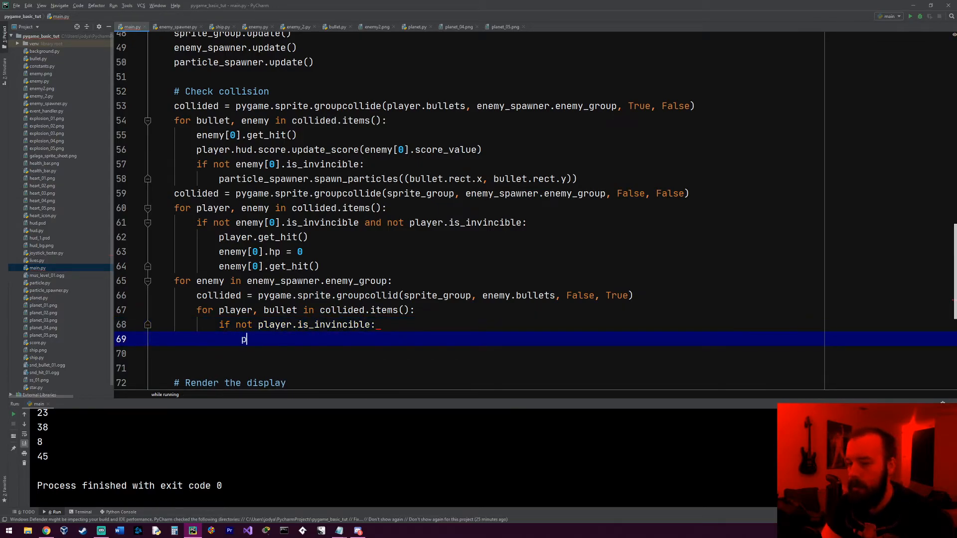
pyautogui.write('layer.get_hit(')
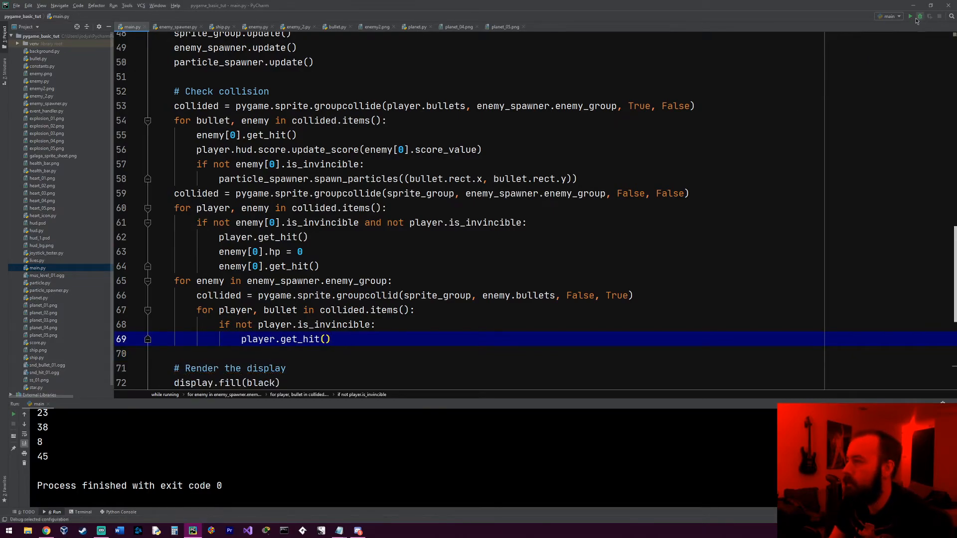
# Step: Run the game, remove the stray character after get_hit(), and rerun it
pyautogui.click(914, 16)
pyautogui.write('a')
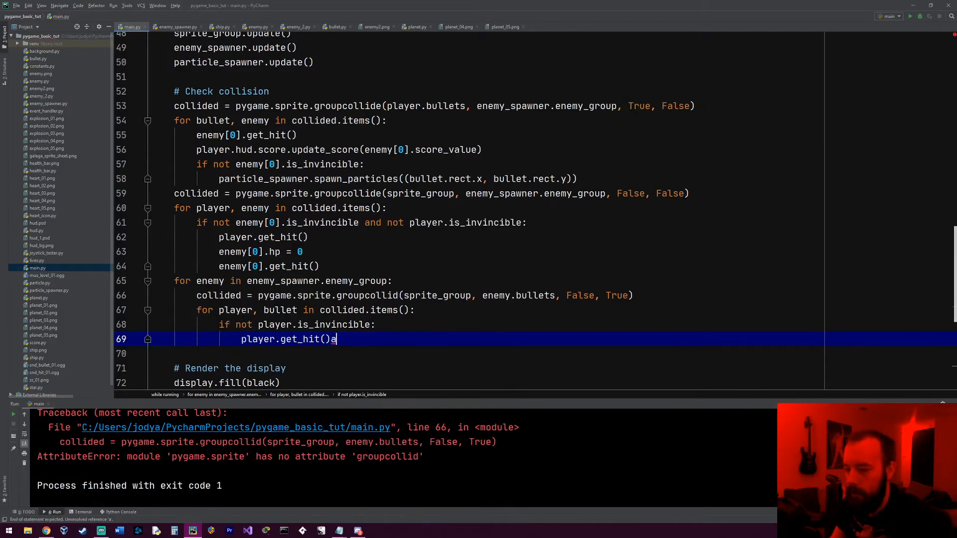
pyautogui.press('Backspace')
pyautogui.write('e')
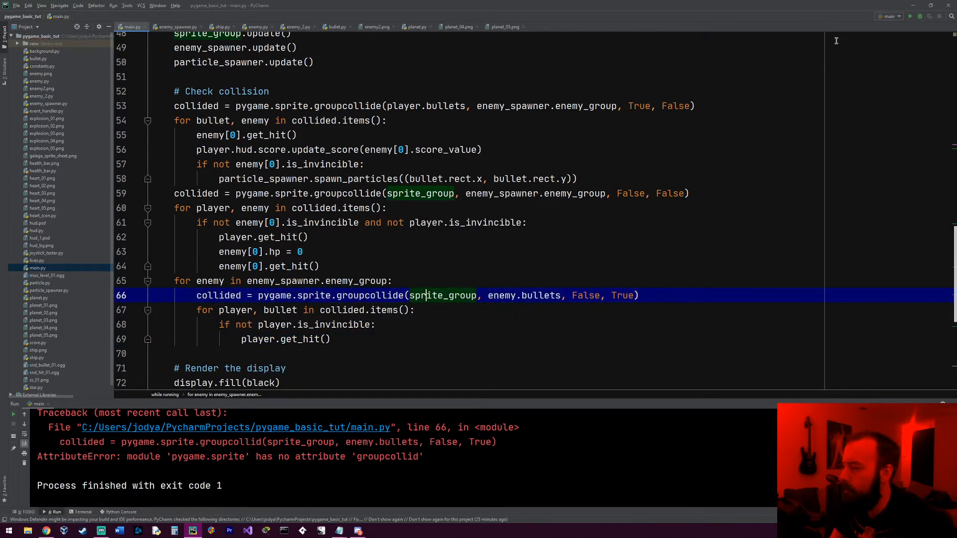
pyautogui.click(910, 16)
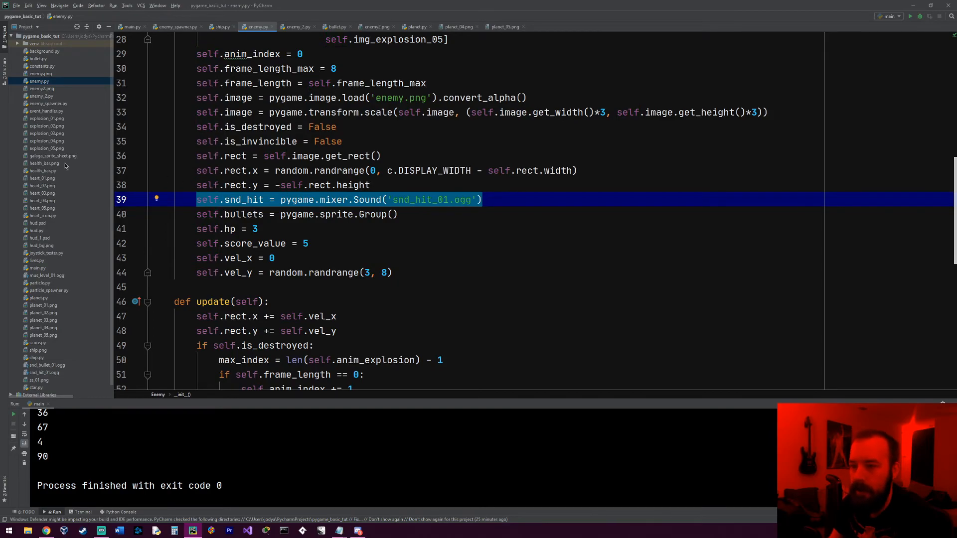
pyautogui.moveTo(41, 263)
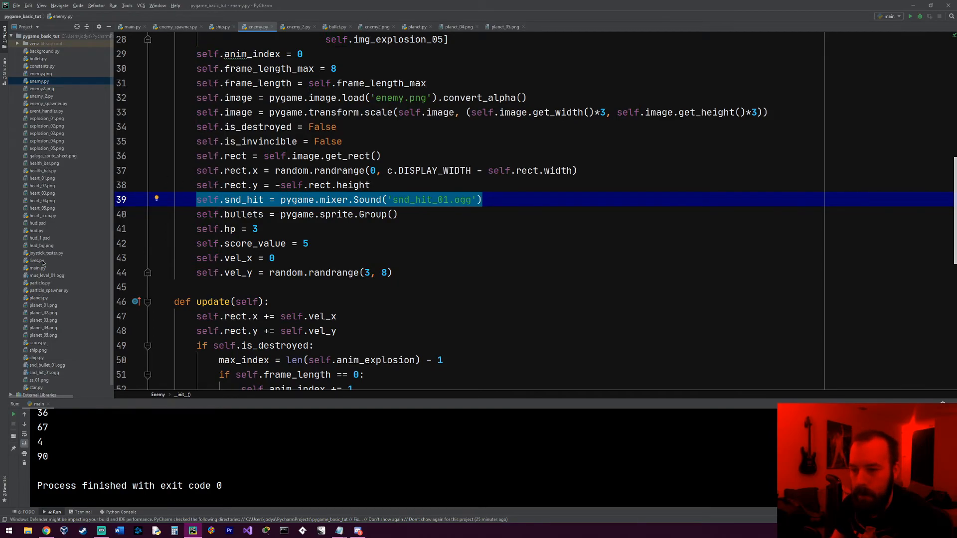
# Step: In ship.py's get_hit, add a line after self.hp -= 1 starting with self.snd
pyautogui.click(329, 26)
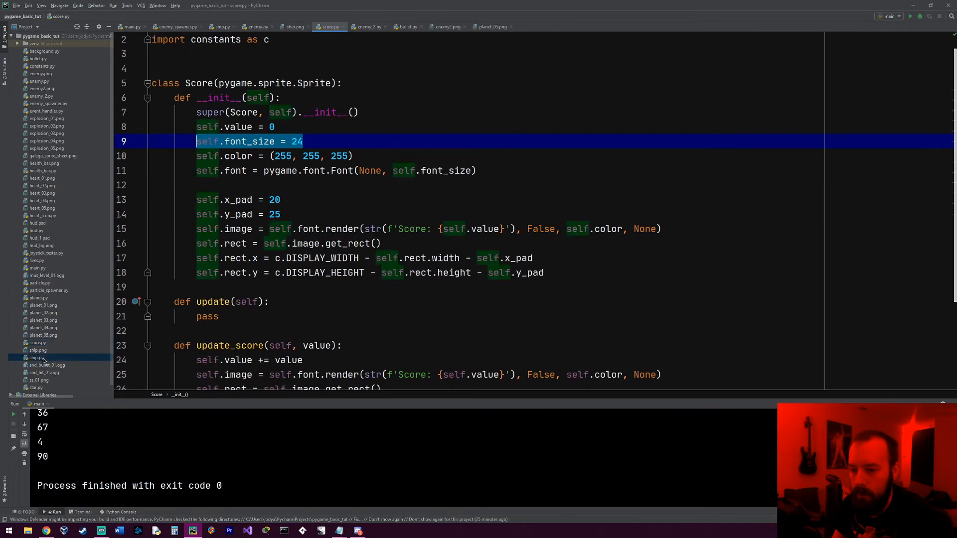
pyautogui.click(221, 27)
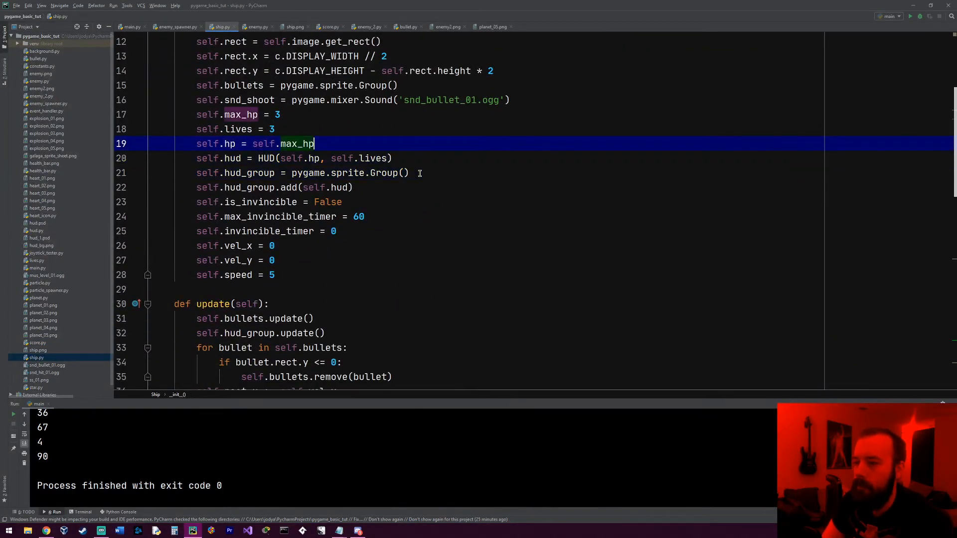
pyautogui.scroll(-3)
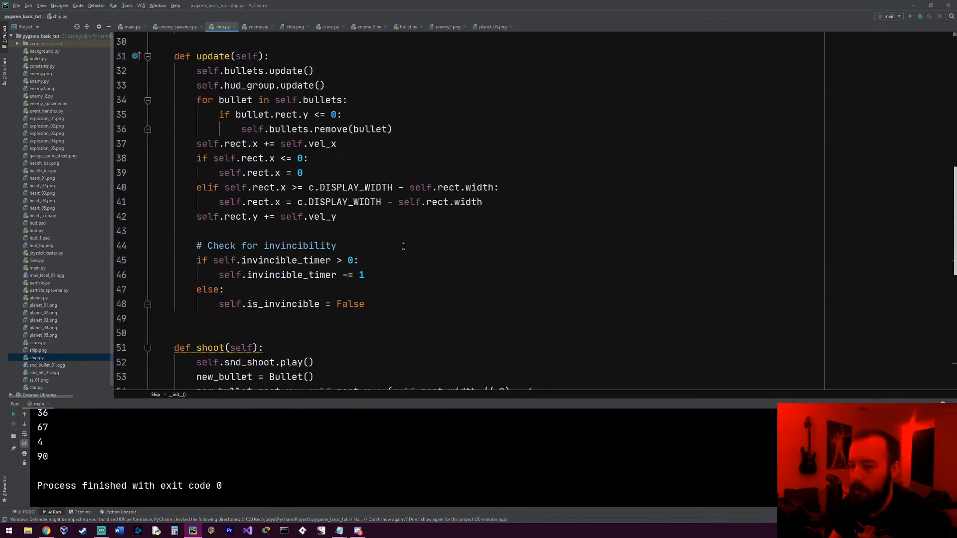
pyautogui.scroll(-3)
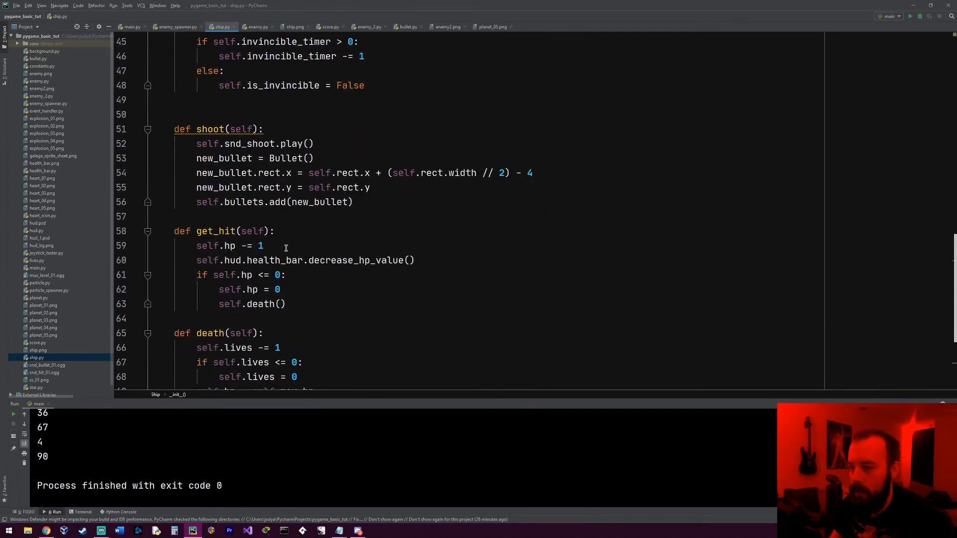
pyautogui.click(263, 245)
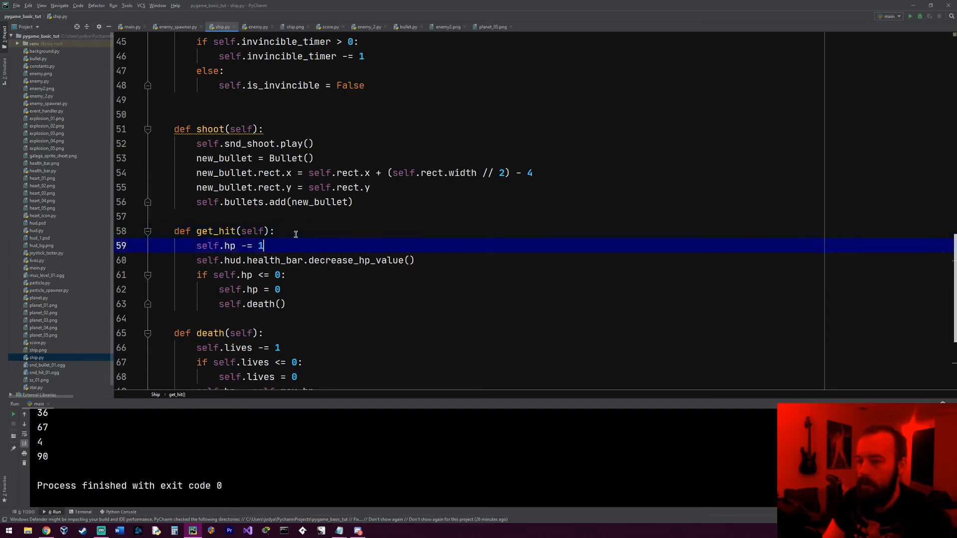
pyautogui.write('self.snd')
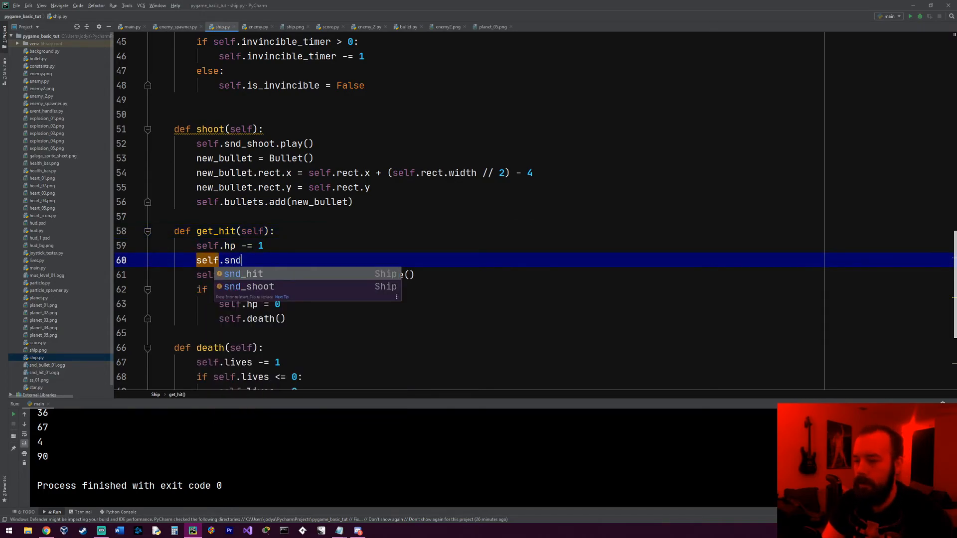